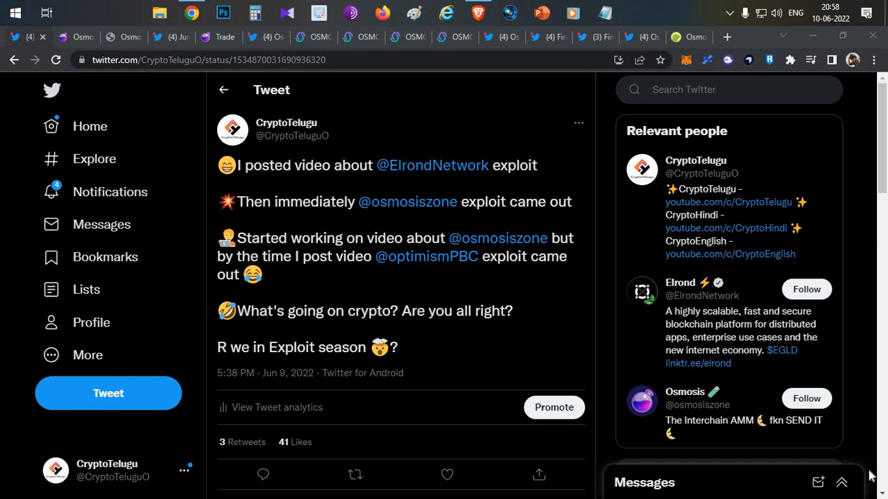
{"action": "mouse_move", "coordinate": [487, 138]}
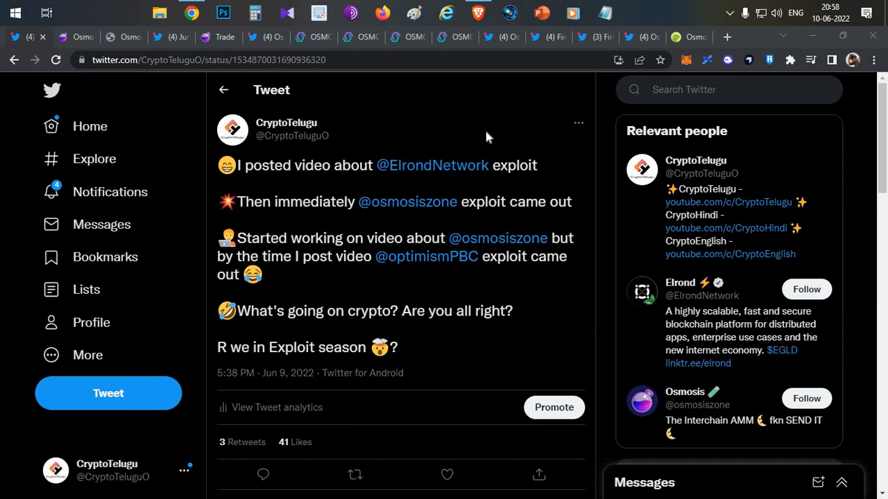
- Bring the Osmosis homepage stats into view: $266M TVL and $26.7M 24-hour trading volume
{"action": "left_click", "coordinate": [730, 254]}
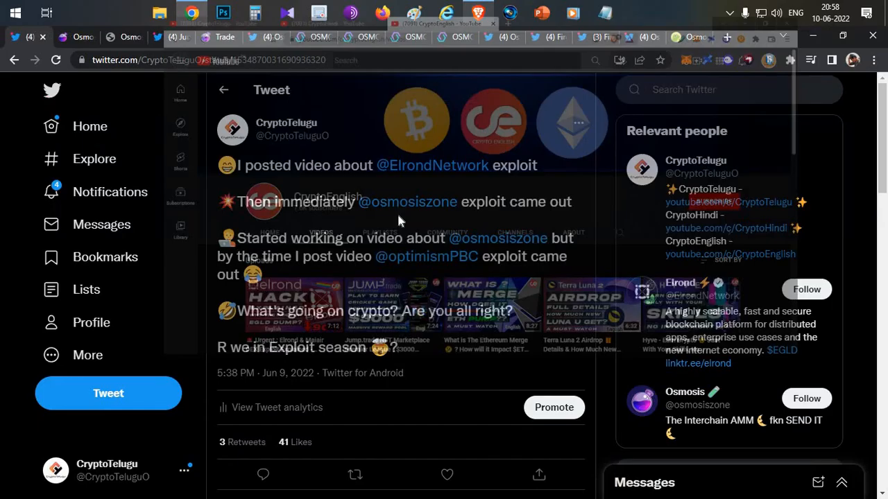
{"action": "mouse_move", "coordinate": [408, 202]}
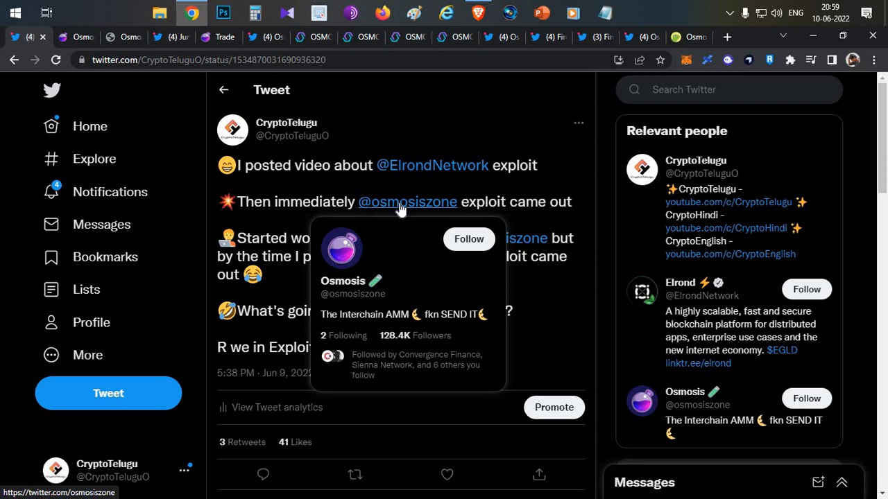
{"action": "mouse_move", "coordinate": [477, 5]}
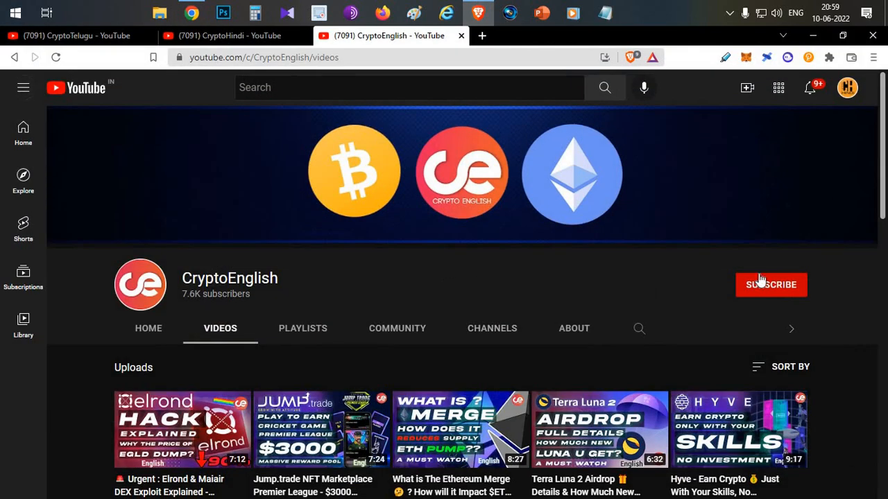
{"action": "mouse_move", "coordinate": [468, 260]}
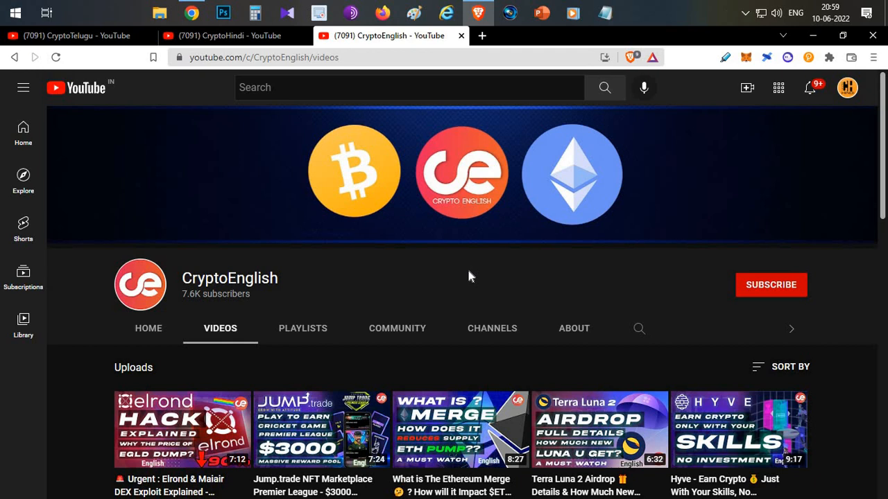
{"action": "mouse_move", "coordinate": [457, 296]}
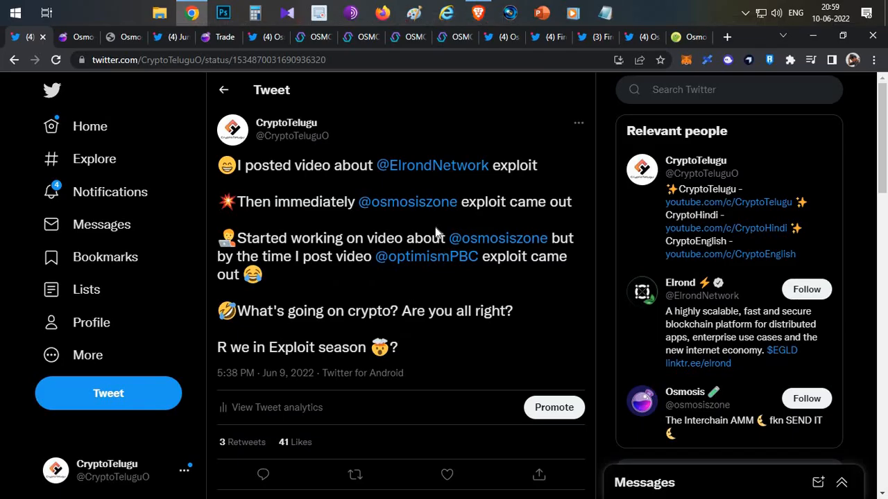
{"action": "mouse_move", "coordinate": [408, 203]}
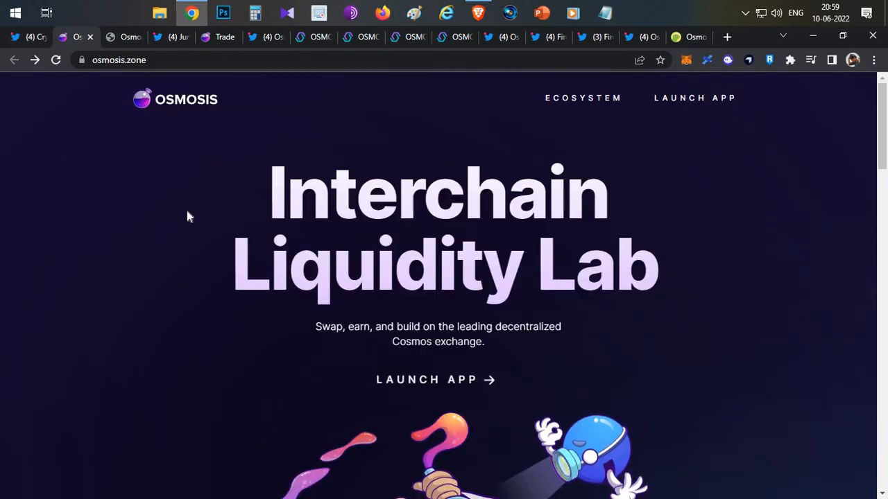
{"action": "mouse_move", "coordinate": [169, 225]}
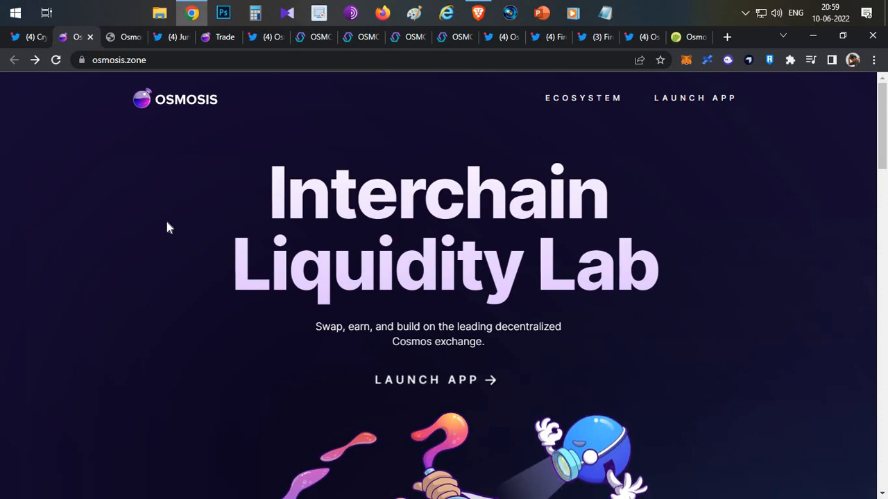
{"action": "scroll", "scroll_direction": "down", "scroll_amount": 3}
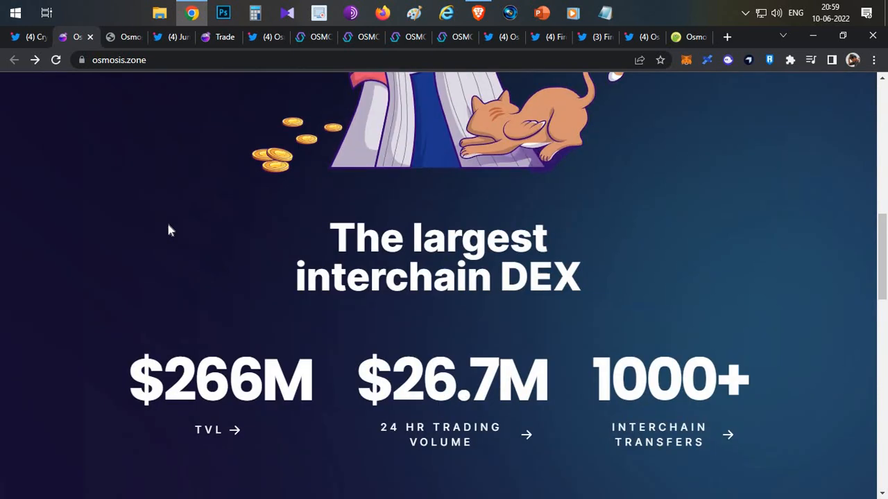
{"action": "scroll", "scroll_direction": "down", "scroll_amount": 3}
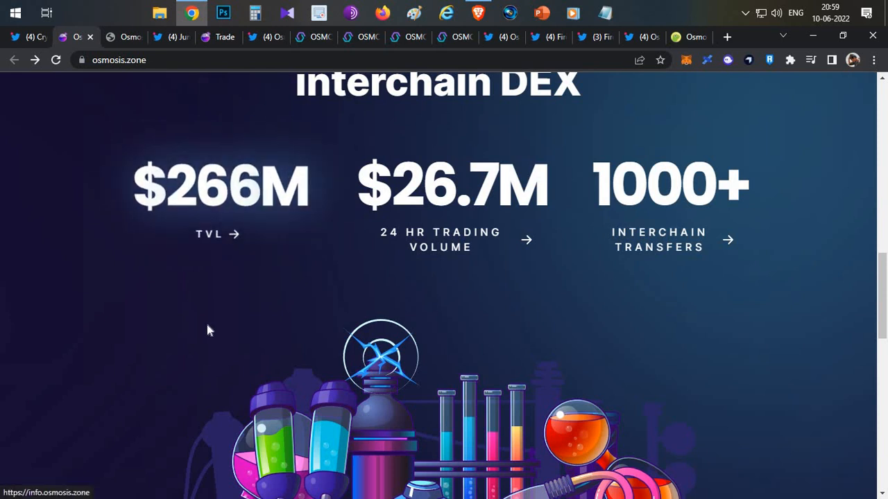
{"action": "scroll", "scroll_direction": "up", "scroll_amount": 3}
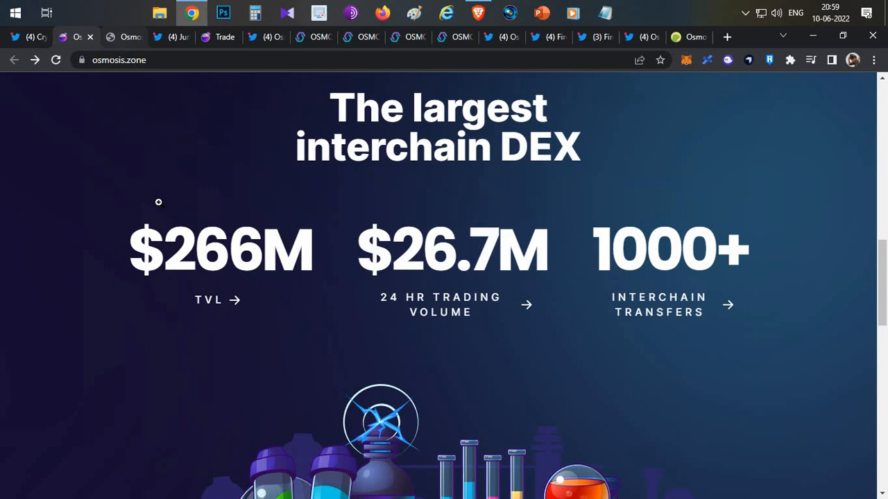
- Highlight the 'Osmosis v9.0.0 — Nitrogen Upgrade' title and move down to the schedule paragraph
{"action": "left_click", "coordinate": [122, 36]}
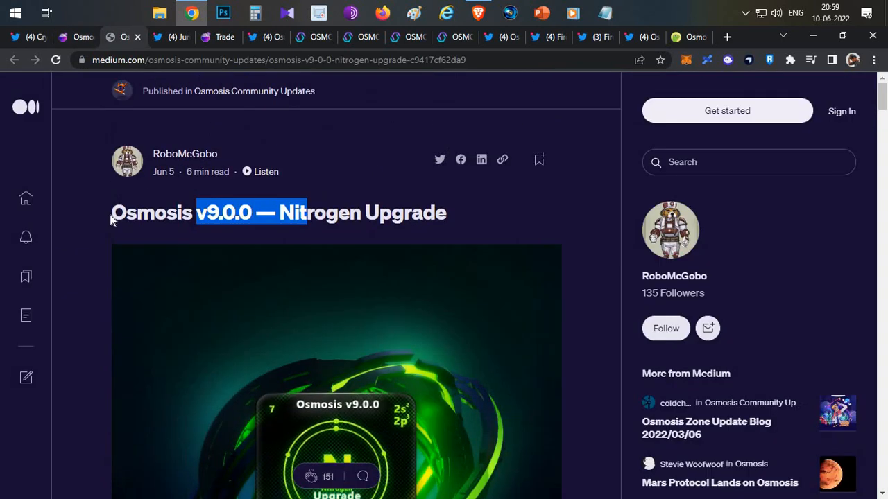
{"action": "left_click_drag", "start_coordinate": [197, 212], "coordinate": [111, 213]}
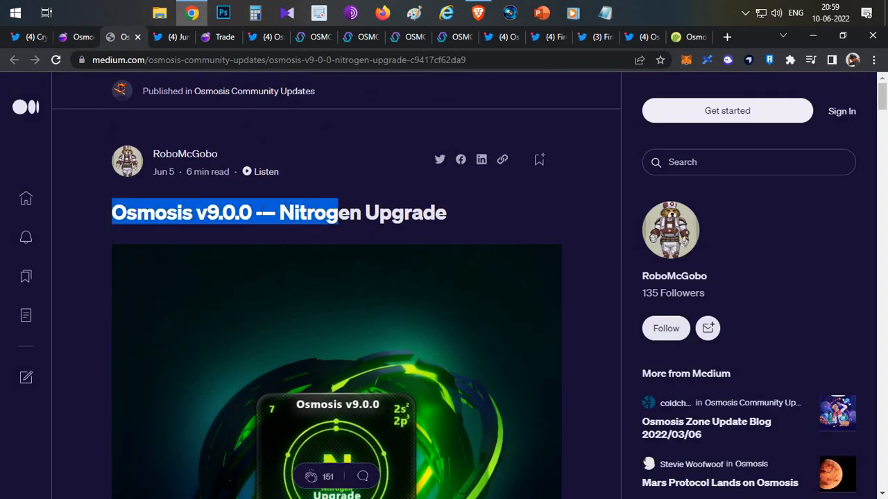
{"action": "scroll", "scroll_direction": "down", "scroll_amount": 3}
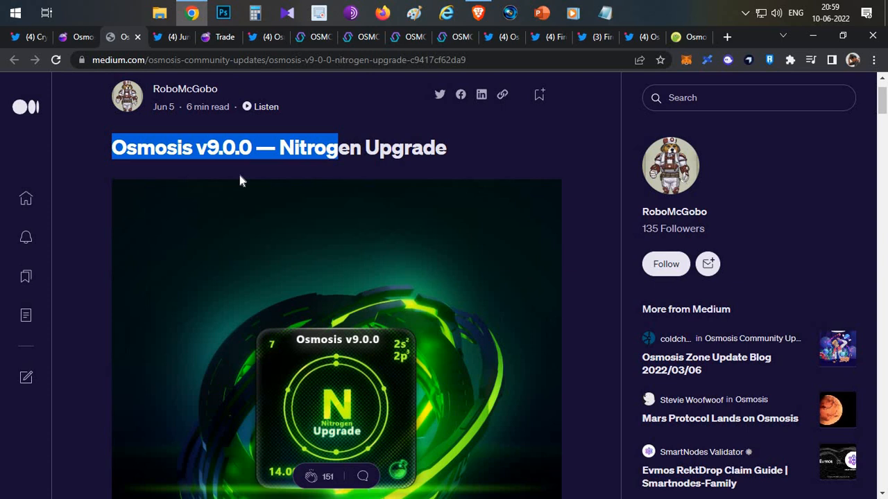
{"action": "scroll", "scroll_direction": "down", "scroll_amount": 3}
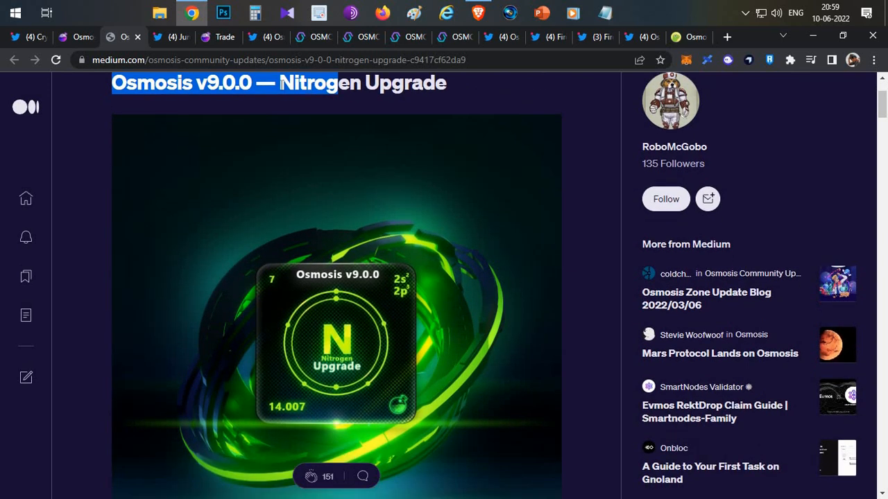
{"action": "scroll", "scroll_direction": "down", "scroll_amount": 3}
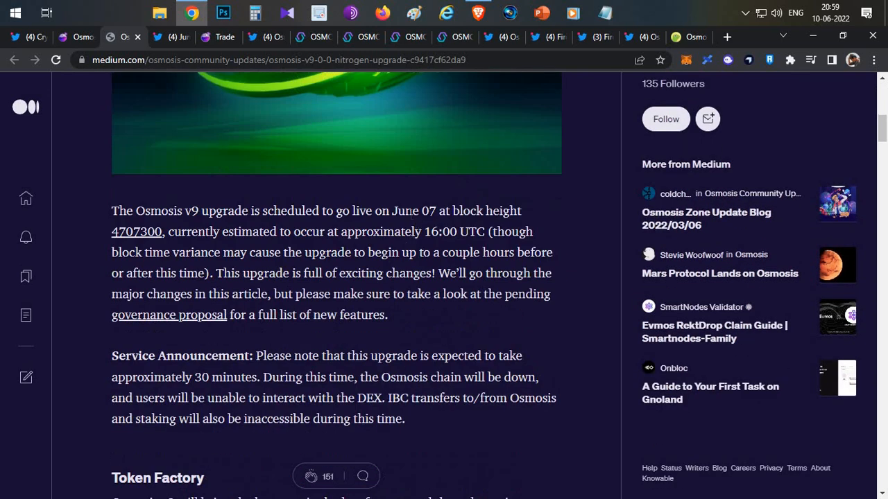
- Highlight the June 07 upgrade date and the ~16:00 UTC estimated start time
{"action": "double_click", "coordinate": [414, 211]}
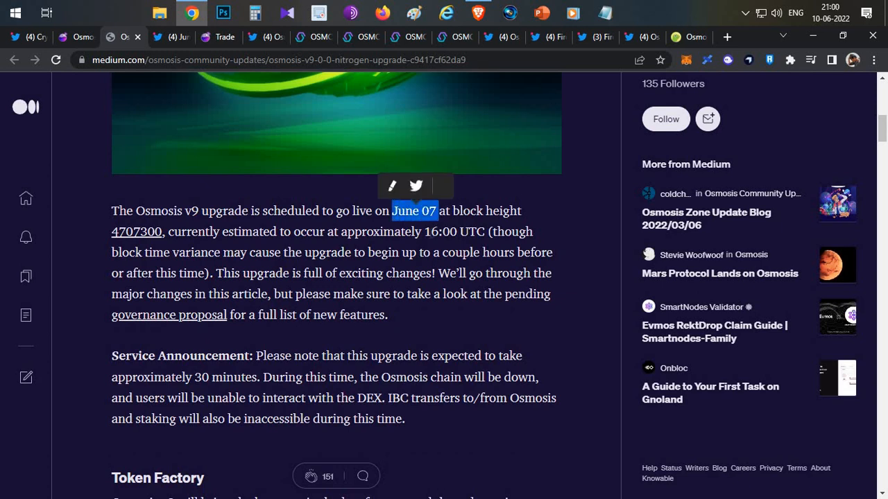
{"action": "left_click_drag", "start_coordinate": [430, 230], "coordinate": [507, 252]}
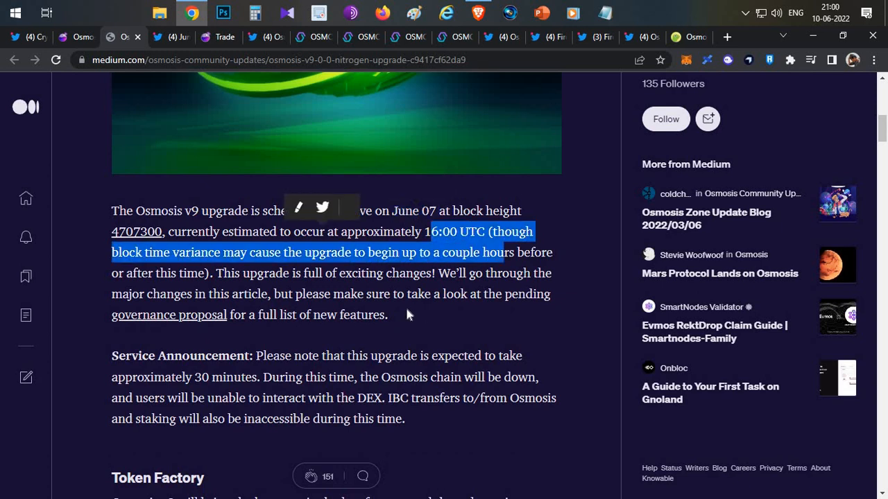
{"action": "left_click", "coordinate": [408, 313]}
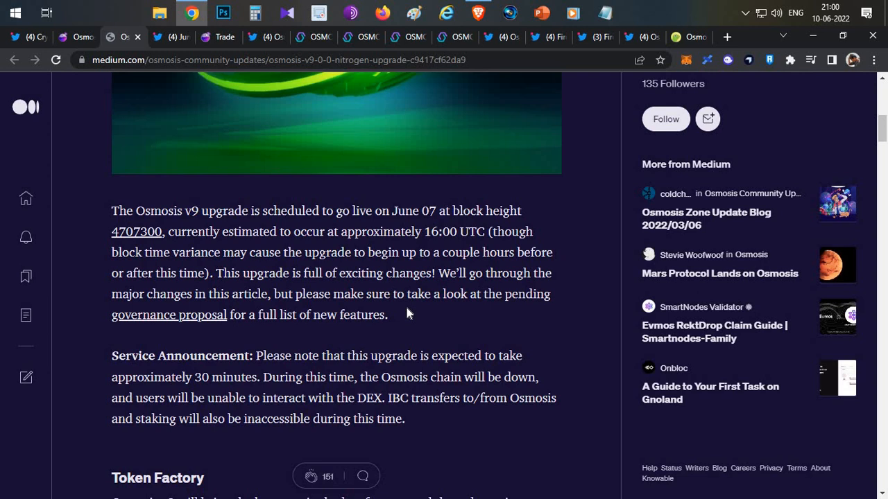
{"action": "mouse_move", "coordinate": [328, 244]}
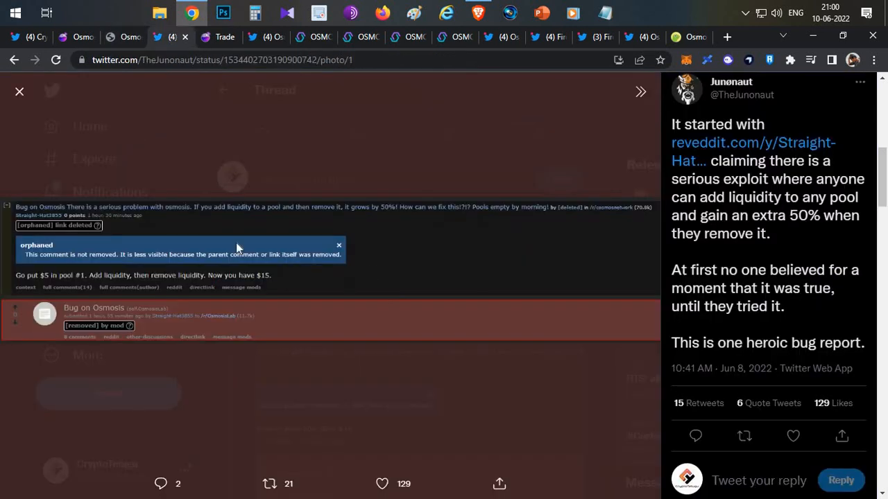
{"action": "mouse_move", "coordinate": [244, 231]}
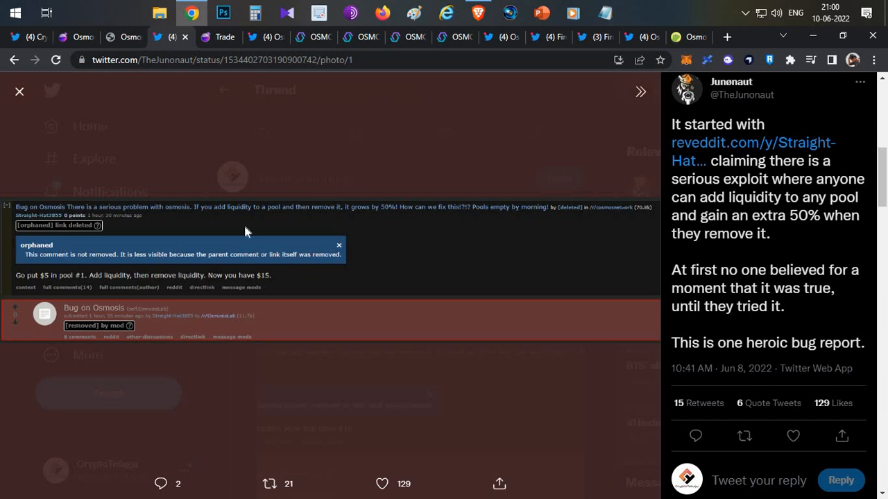
{"action": "mouse_move", "coordinate": [83, 219]}
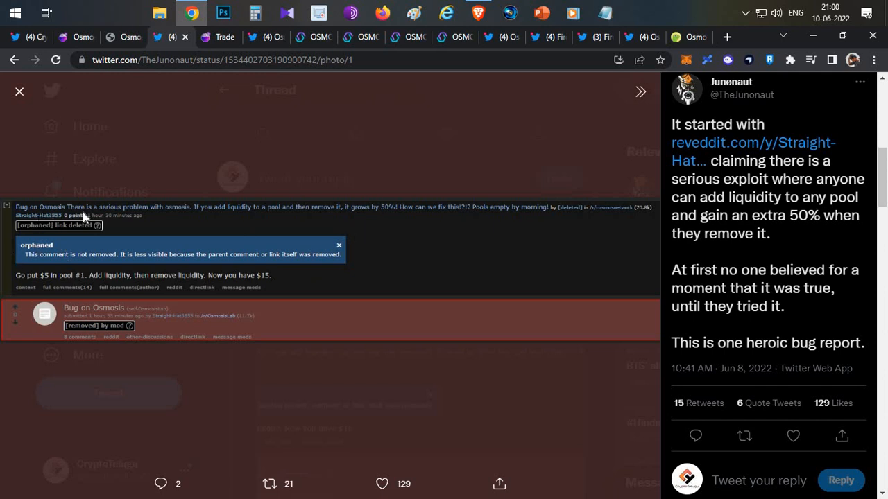
{"action": "mouse_move", "coordinate": [186, 210]}
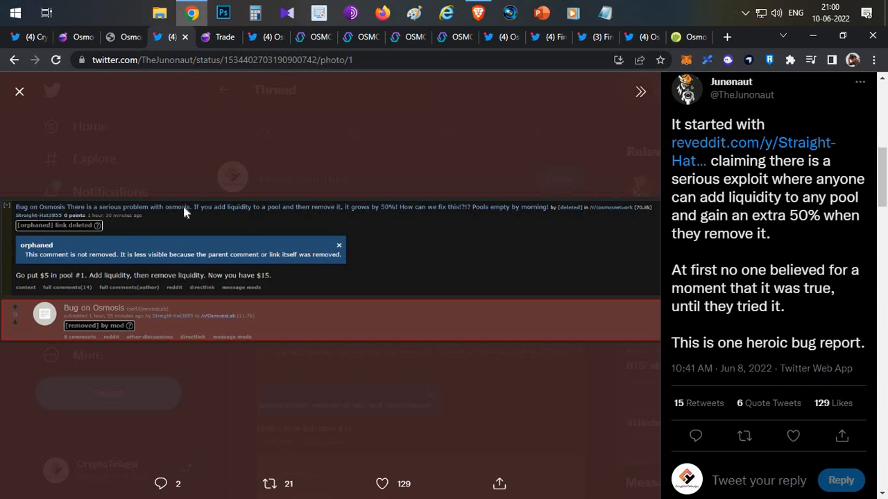
{"action": "mouse_move", "coordinate": [230, 227]}
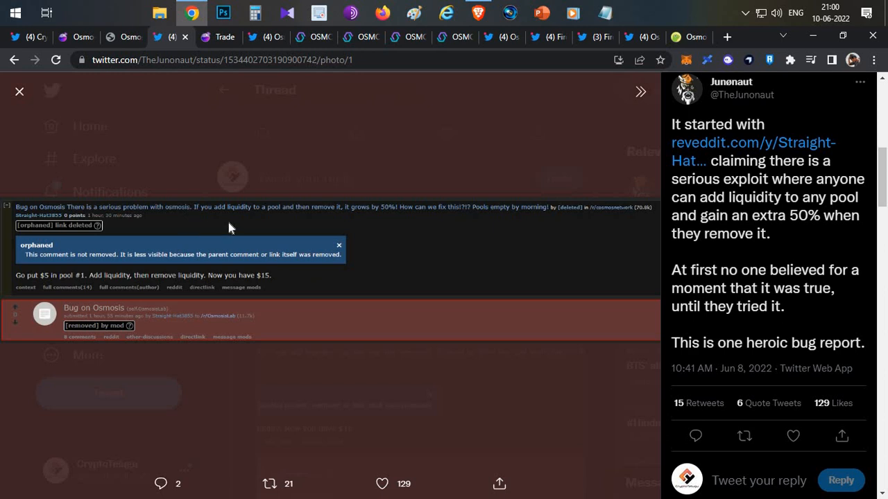
{"action": "mouse_move", "coordinate": [394, 255]}
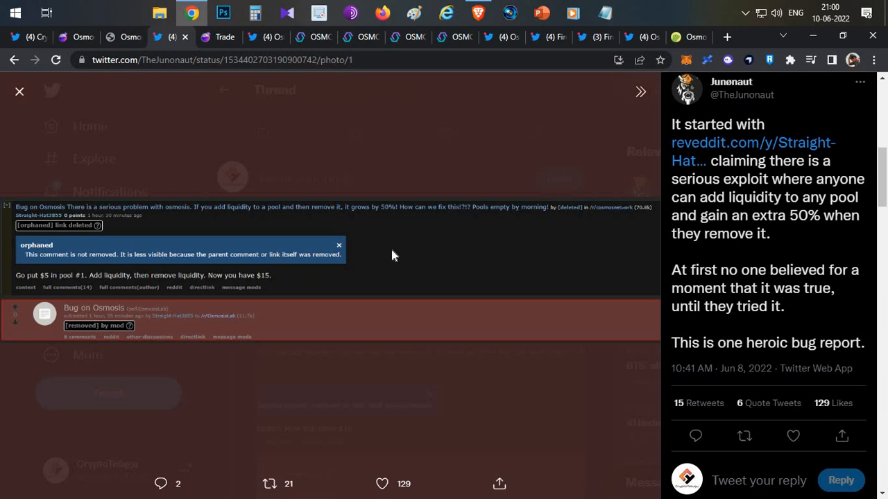
{"action": "mouse_move", "coordinate": [172, 211]}
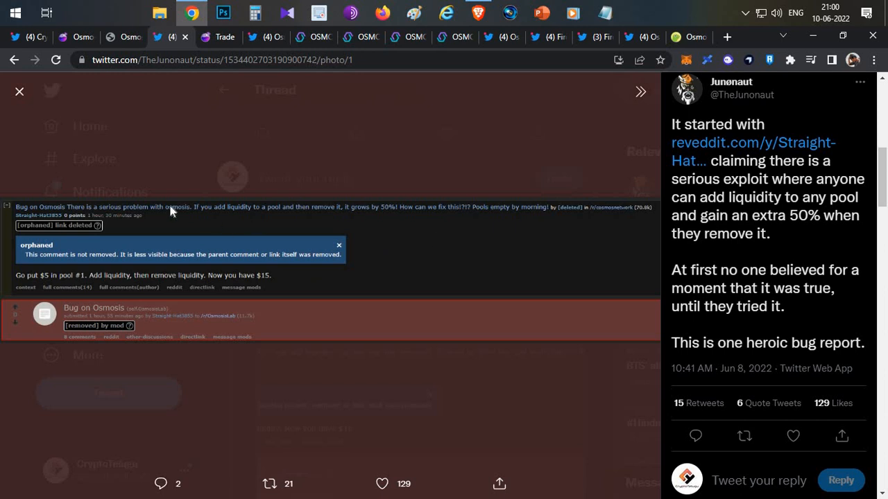
{"action": "mouse_move", "coordinate": [659, 240]}
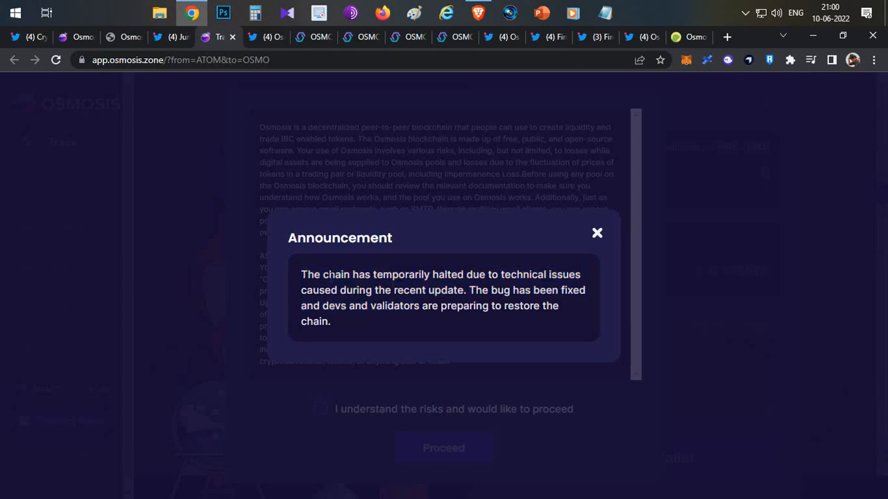
- Highlight the announcement sentence saying the chain is temporarily halted for technical issues
{"action": "left_click_drag", "start_coordinate": [300, 275], "coordinate": [391, 290]}
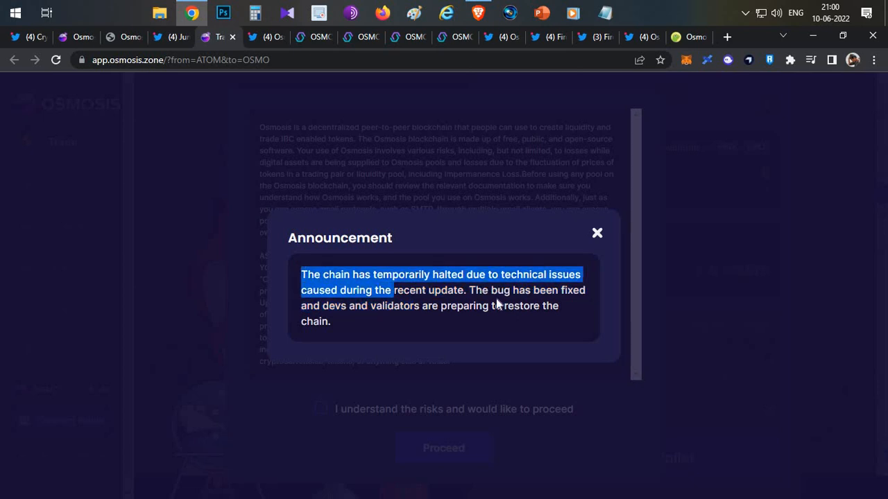
{"action": "mouse_move", "coordinate": [499, 302]}
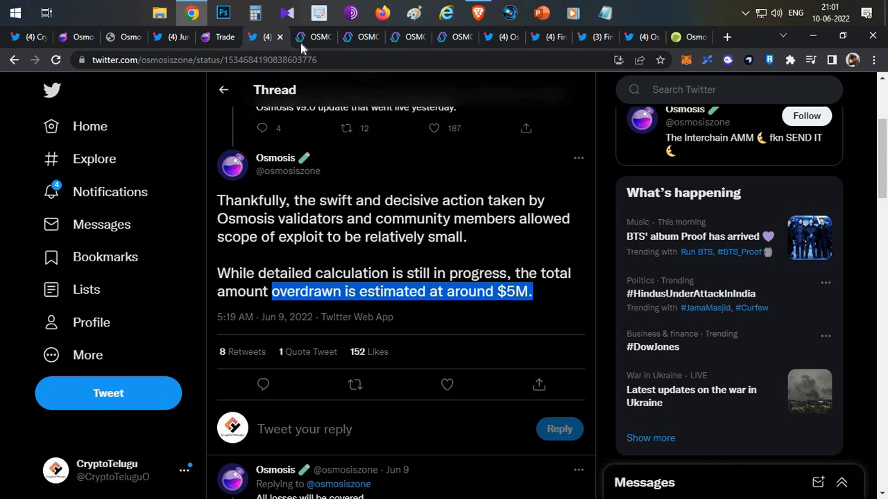
- Return to the exploiter account's Transactions table and jump to its newest page (page 1)
{"action": "left_click", "coordinate": [313, 36]}
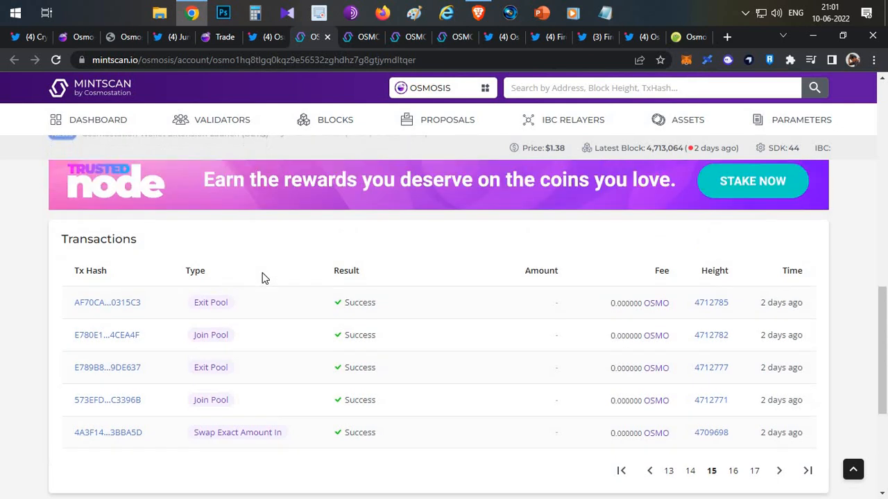
{"action": "scroll", "scroll_direction": "up", "scroll_amount": 3}
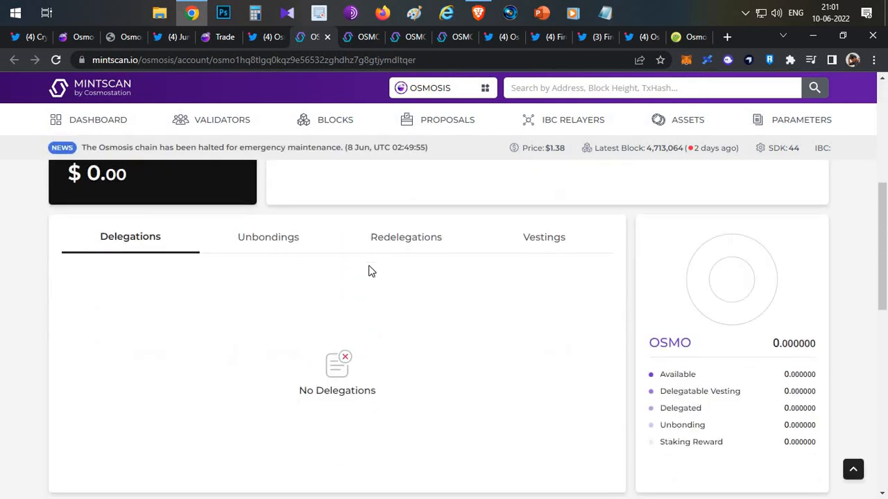
{"action": "scroll", "scroll_direction": "down", "scroll_amount": 3}
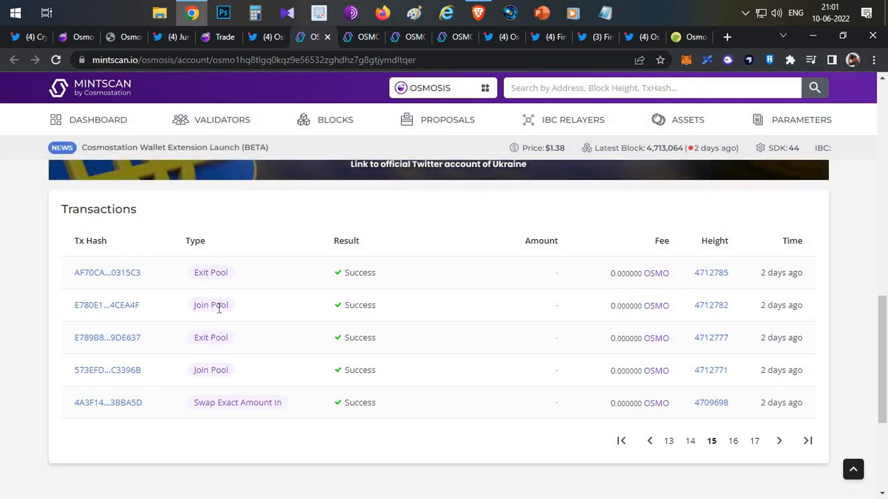
{"action": "mouse_move", "coordinate": [233, 369]}
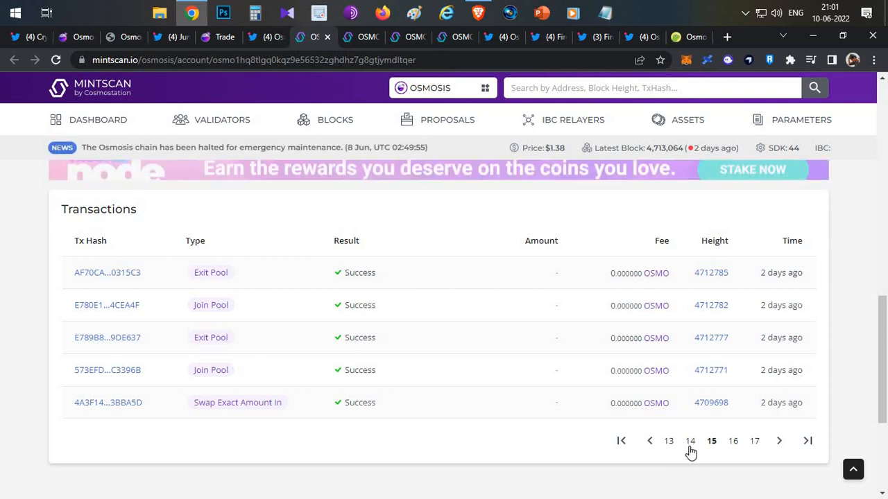
{"action": "left_click", "coordinate": [690, 441]}
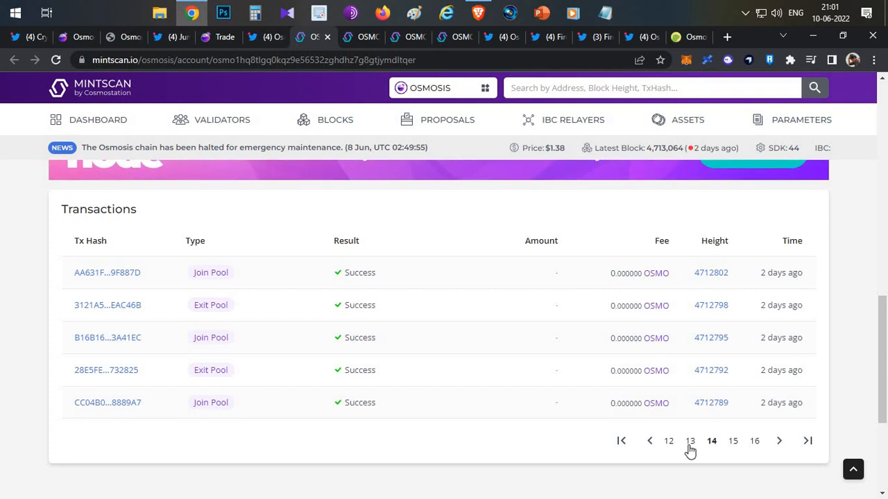
{"action": "left_click", "coordinate": [690, 441]}
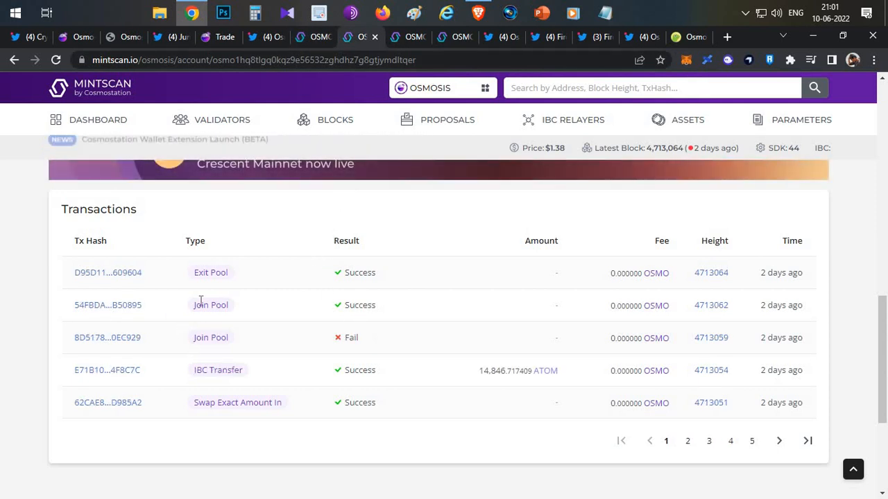
- Open the Join Pool transaction in a new tab and mark the UNKNOWN token amount put into pool 678
{"action": "right_click", "coordinate": [108, 306]}
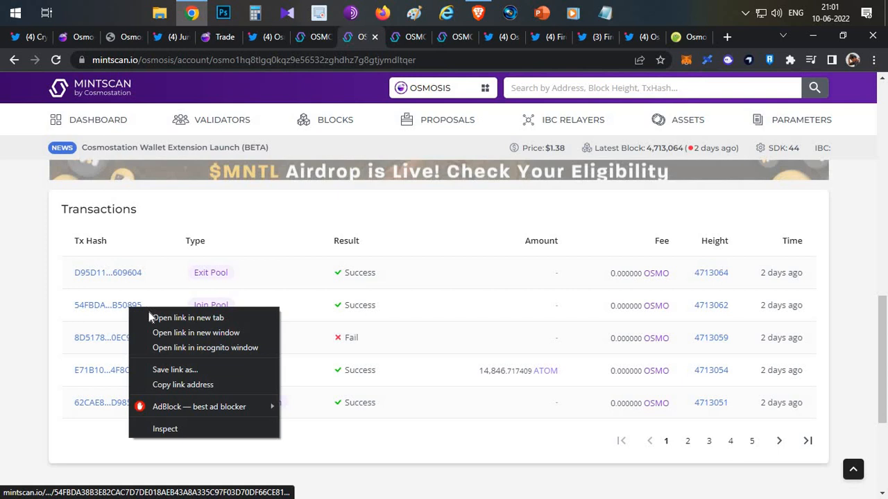
{"action": "left_click", "coordinate": [187, 318]}
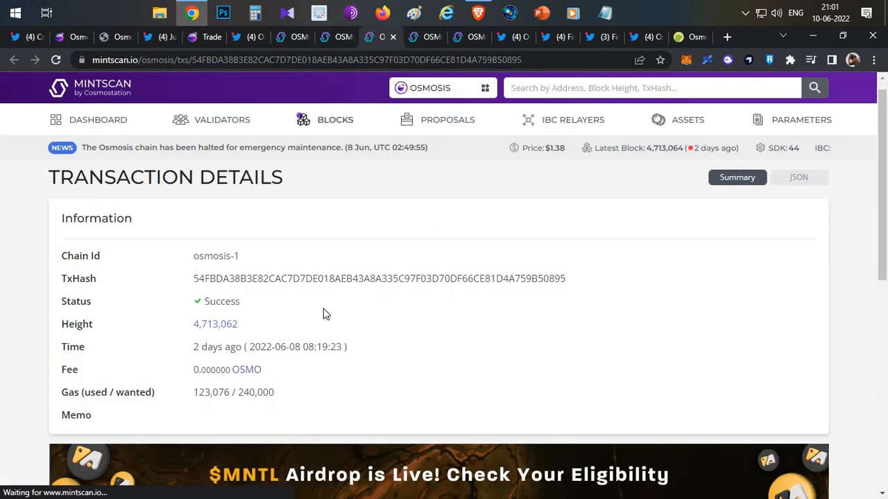
{"action": "scroll", "scroll_direction": "down", "scroll_amount": 3}
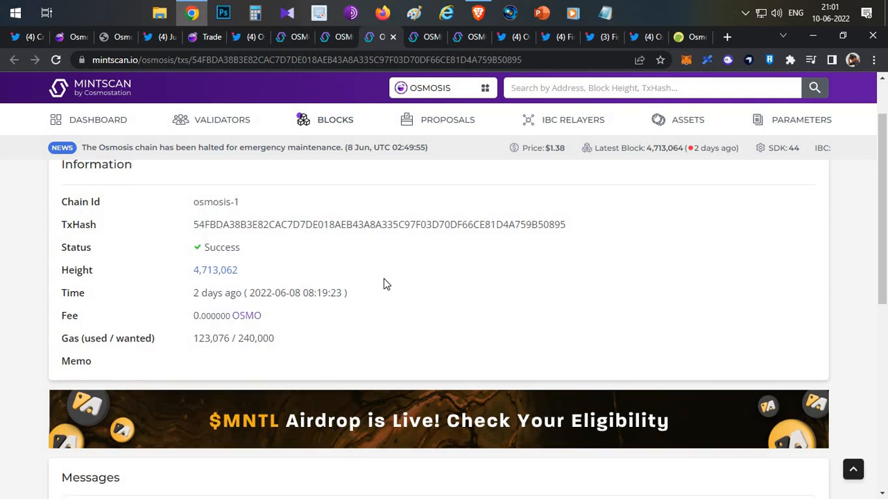
{"action": "scroll", "scroll_direction": "down", "scroll_amount": 3}
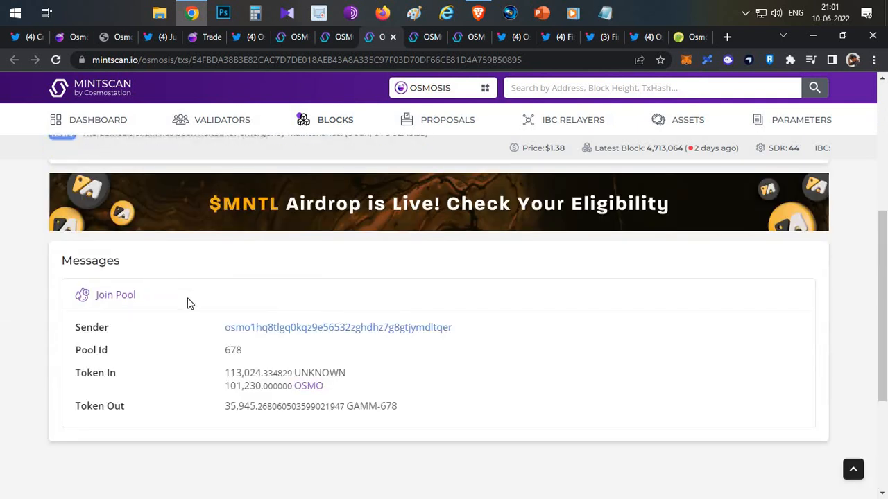
{"action": "scroll", "scroll_direction": "down", "scroll_amount": 3}
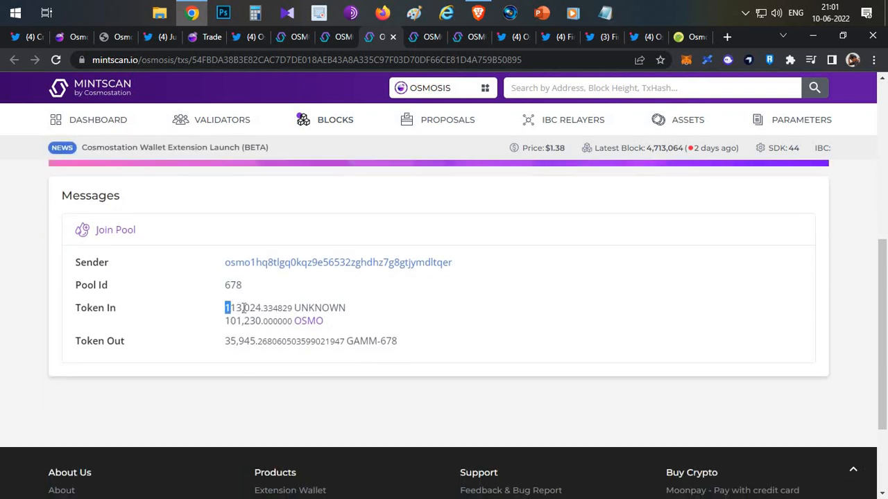
{"action": "left_click_drag", "start_coordinate": [226, 308], "coordinate": [333, 320]}
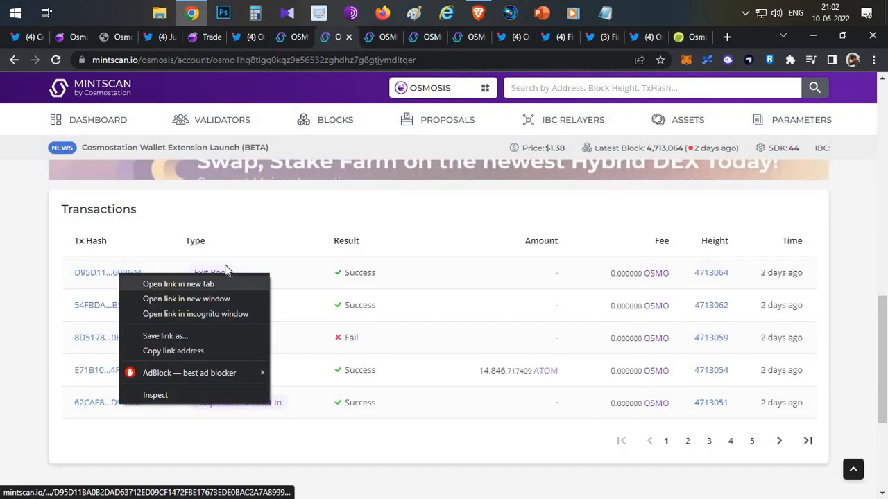
- Review the Exit Pool transaction returning 168,687 UNKNOWN and 151,084 OSMO, close it, and switch to the Osmosis funds tweet
{"action": "left_click", "coordinate": [177, 283]}
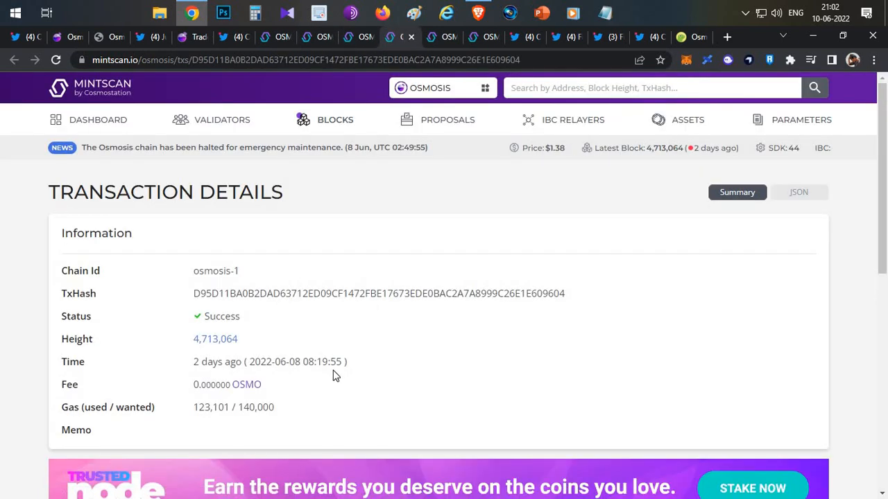
{"action": "mouse_move", "coordinate": [391, 349]}
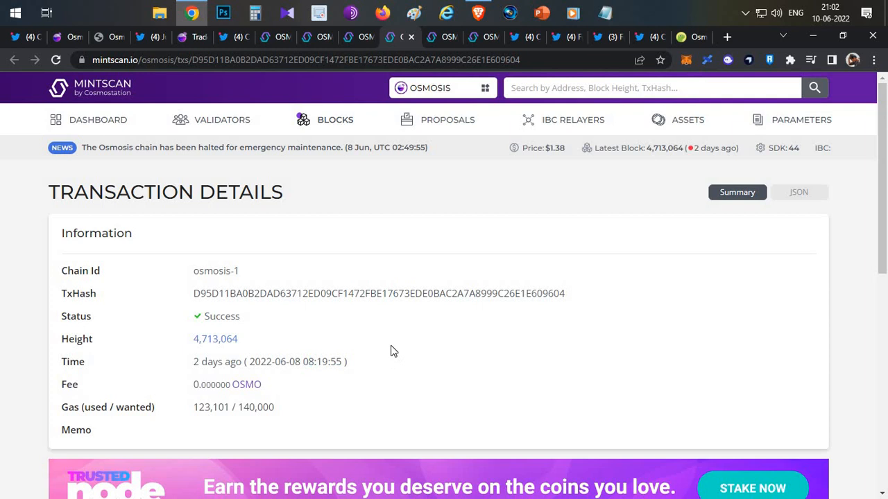
{"action": "scroll", "scroll_direction": "down", "scroll_amount": 3}
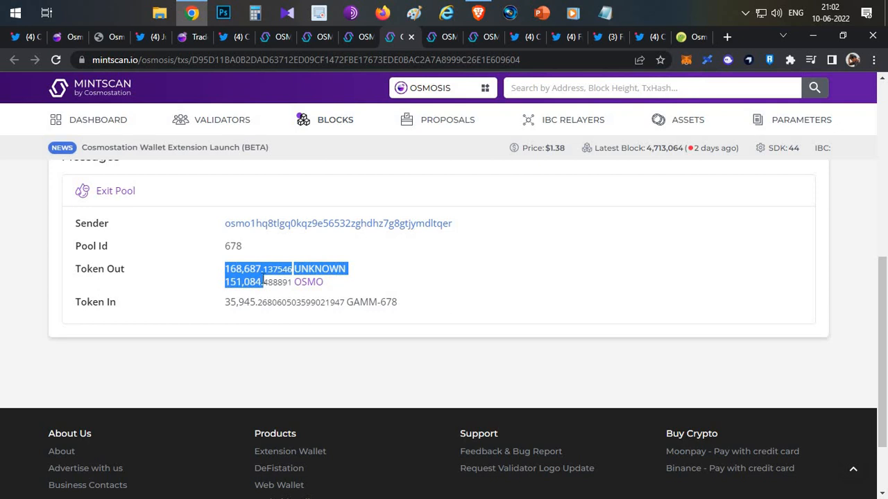
{"action": "mouse_move", "coordinate": [425, 284]}
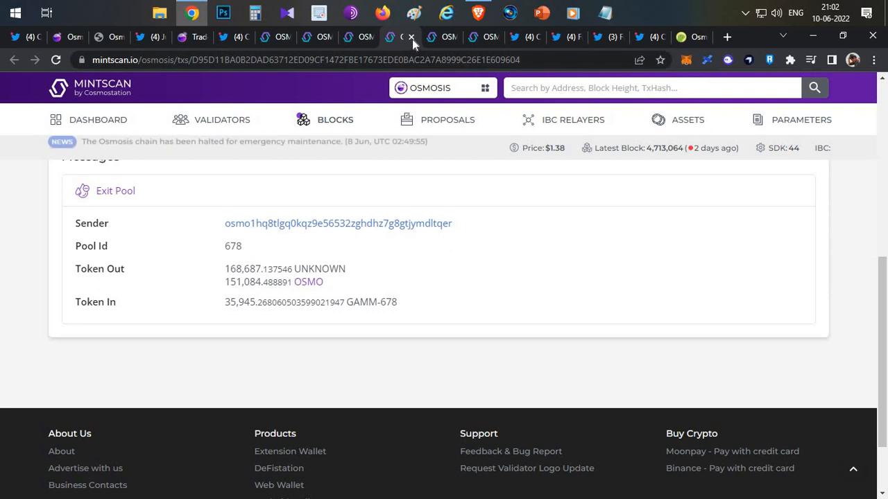
{"action": "left_click", "coordinate": [339, 222]}
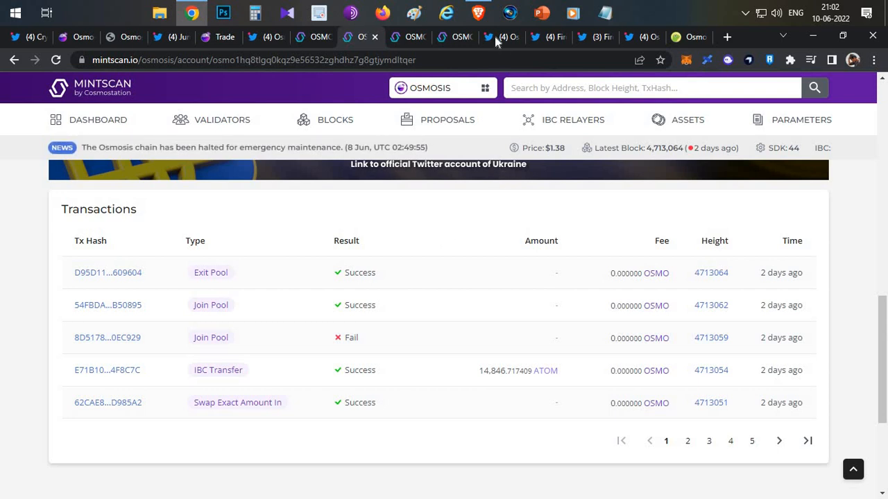
{"action": "left_click", "coordinate": [500, 36]}
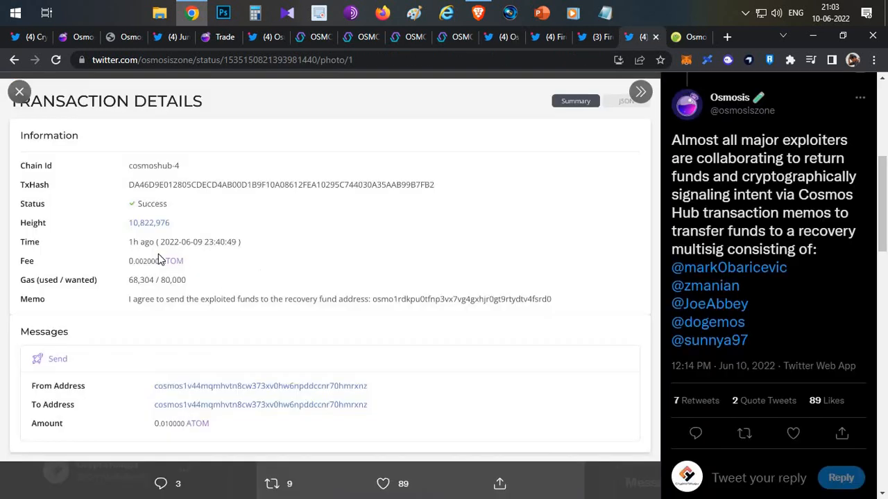
{"action": "mouse_move", "coordinate": [165, 318]}
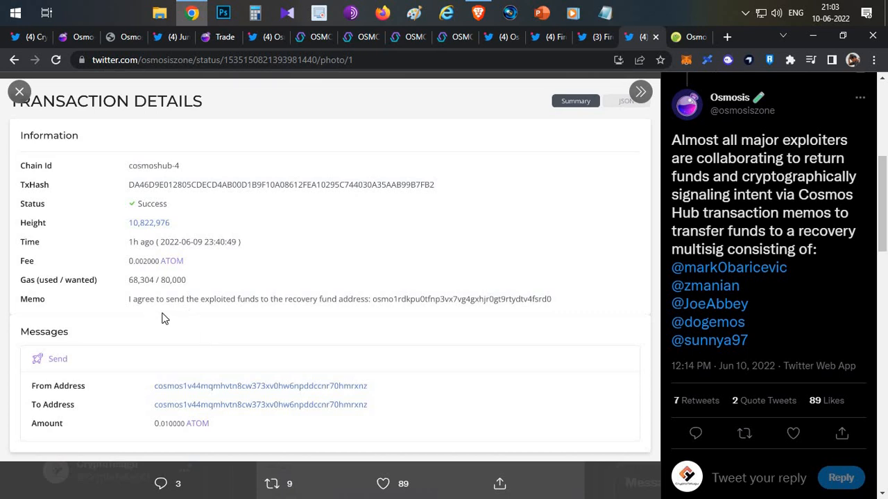
{"action": "mouse_move", "coordinate": [330, 316]}
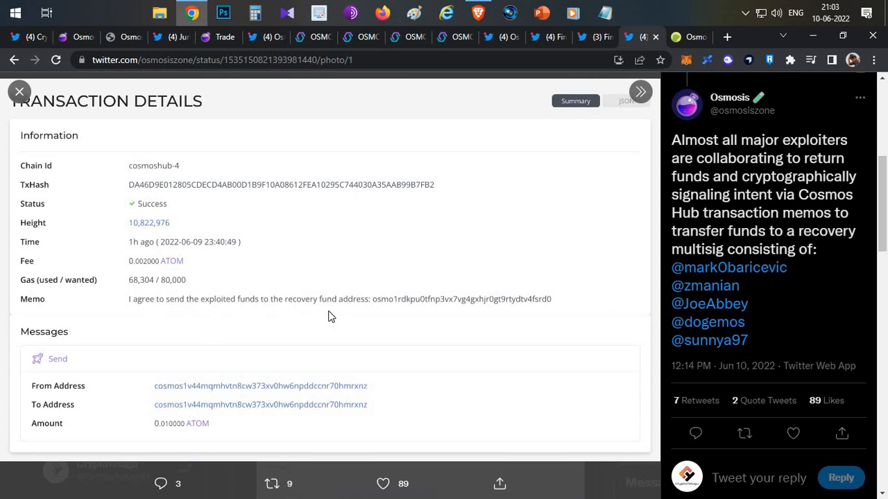
{"action": "mouse_move", "coordinate": [430, 285]}
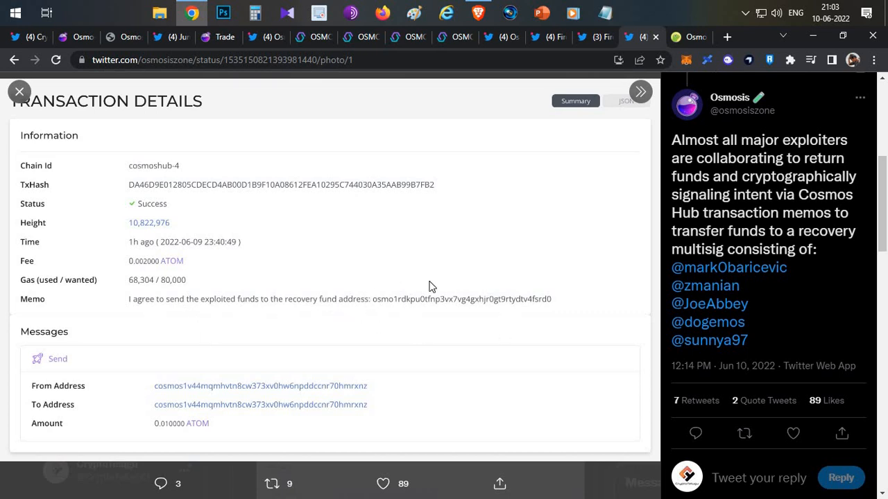
{"action": "mouse_move", "coordinate": [503, 120]}
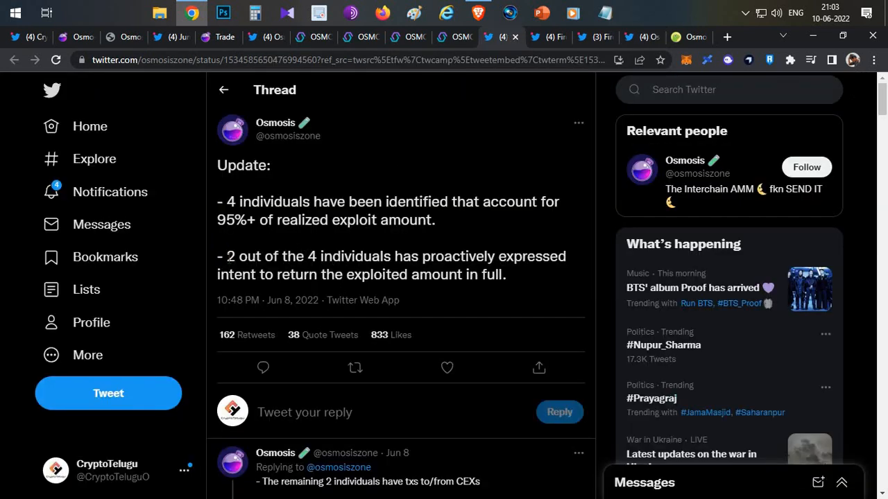
- Highlight that 2 of the 4 individuals intend to fully return the funds
{"action": "double_click", "coordinate": [238, 256]}
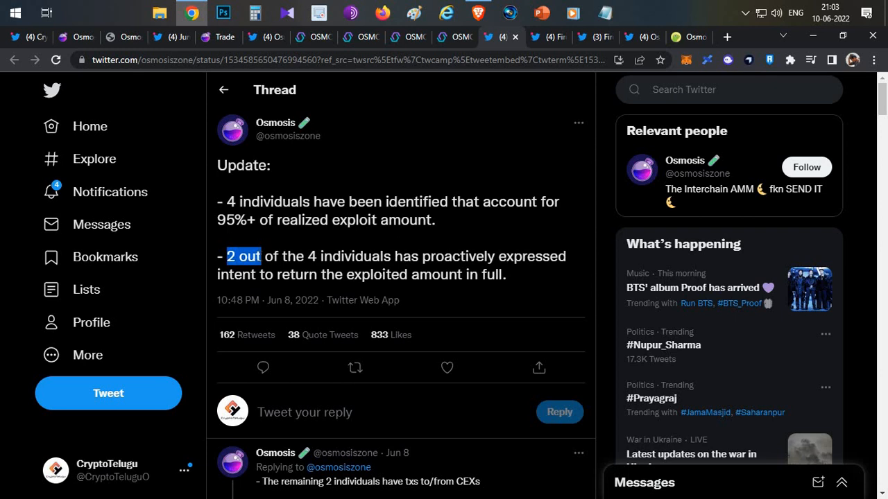
{"action": "mouse_move", "coordinate": [280, 312]}
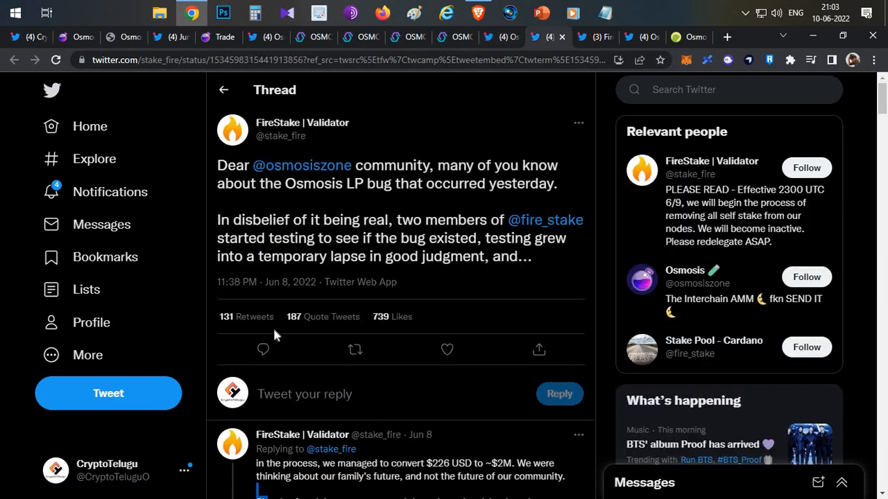
{"action": "mouse_move", "coordinate": [266, 122]}
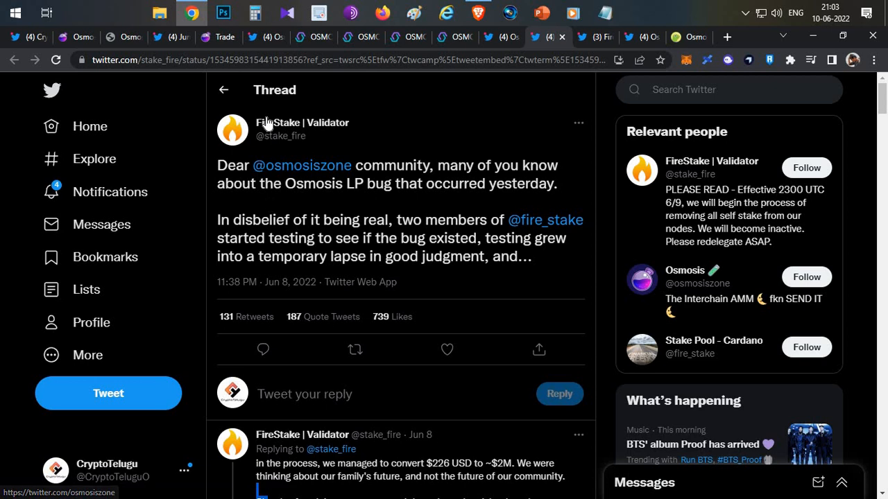
{"action": "mouse_move", "coordinate": [271, 291]}
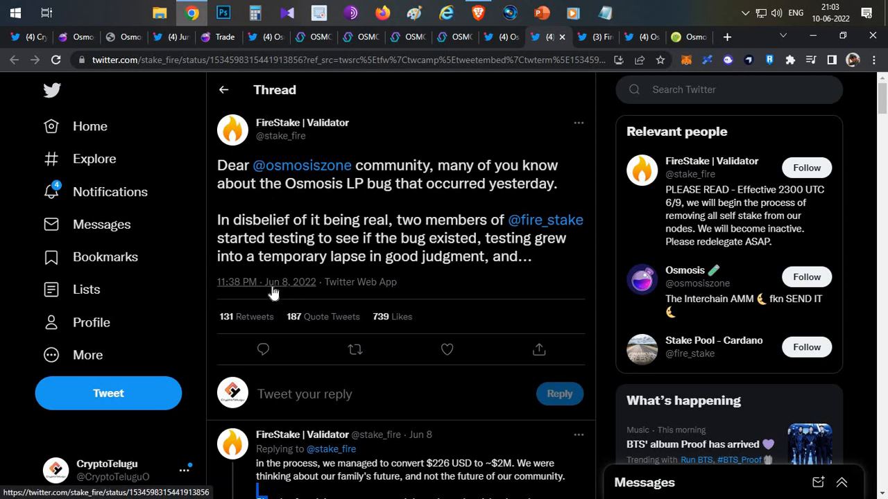
{"action": "mouse_move", "coordinate": [302, 122]}
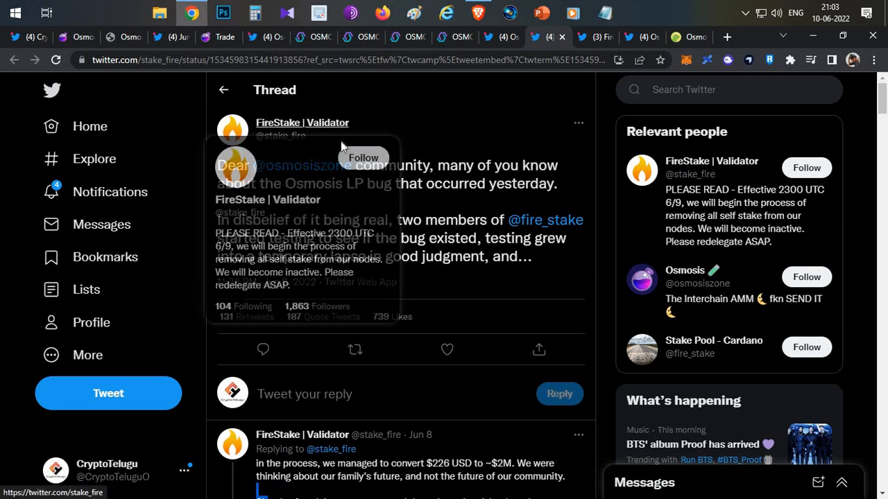
{"action": "mouse_move", "coordinate": [372, 143]}
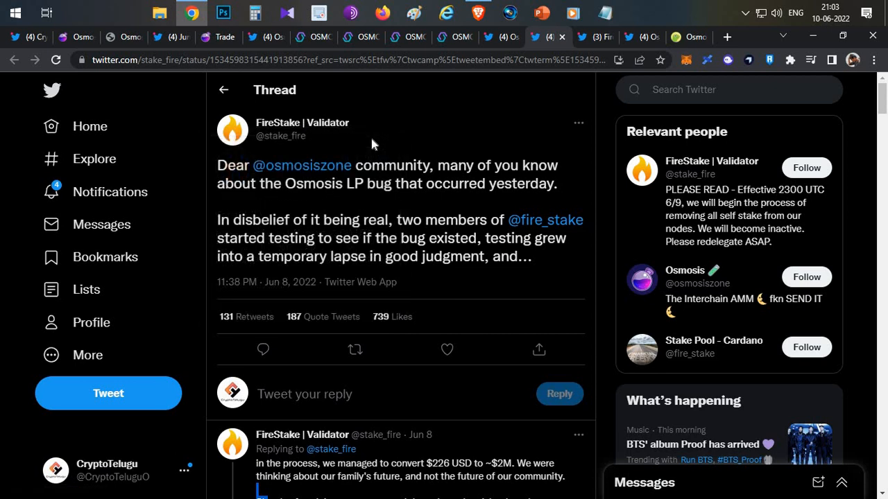
{"action": "mouse_move", "coordinate": [584, 54]}
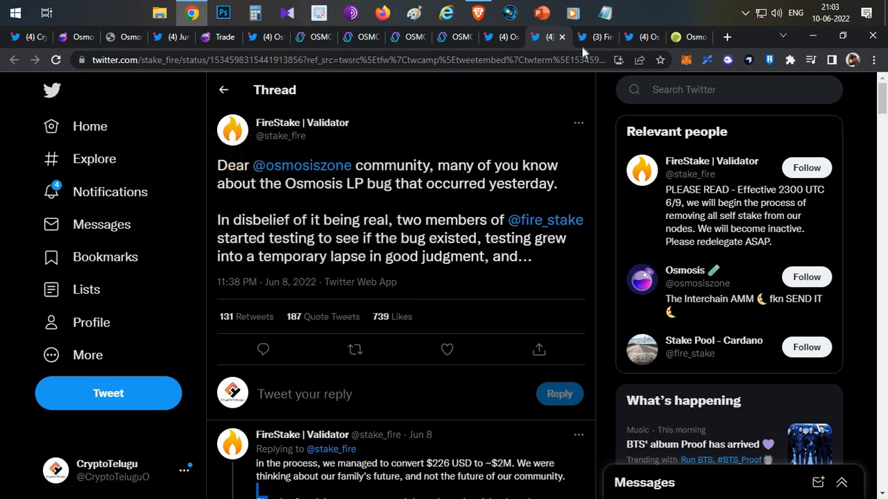
{"action": "left_click", "coordinate": [280, 136]}
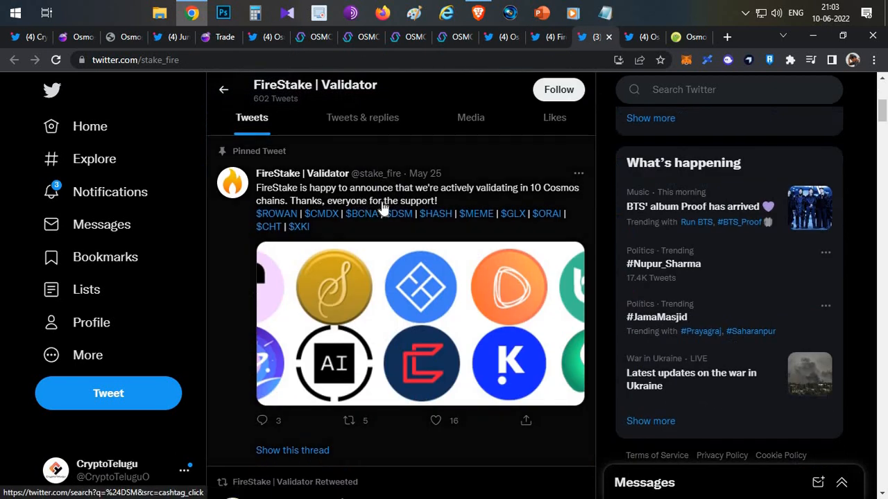
{"action": "mouse_move", "coordinate": [470, 197]}
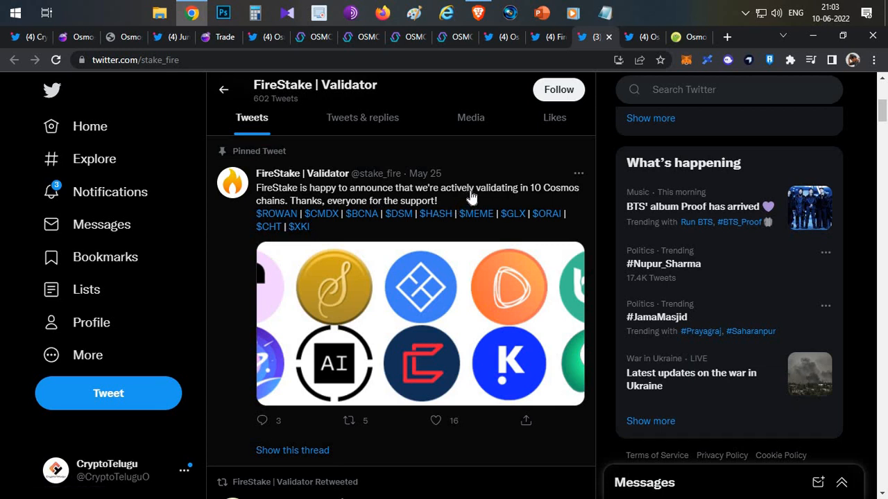
{"action": "mouse_move", "coordinate": [369, 197]}
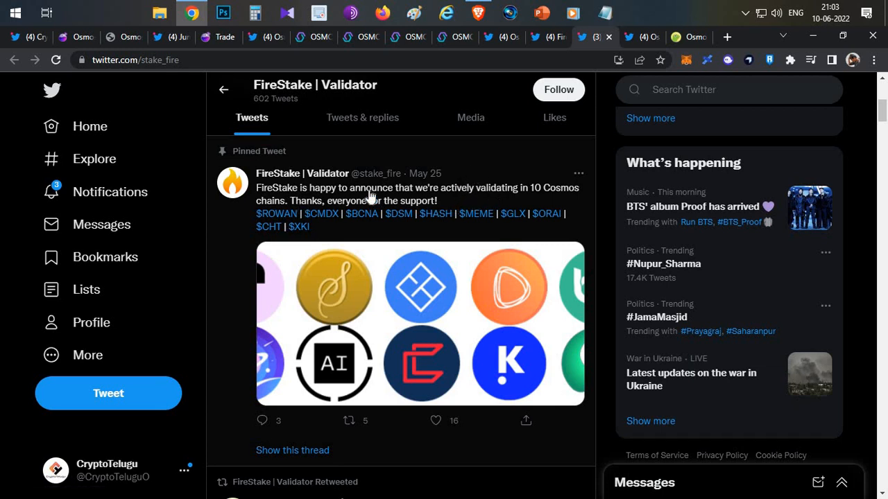
{"action": "scroll", "scroll_direction": "up", "scroll_amount": 3}
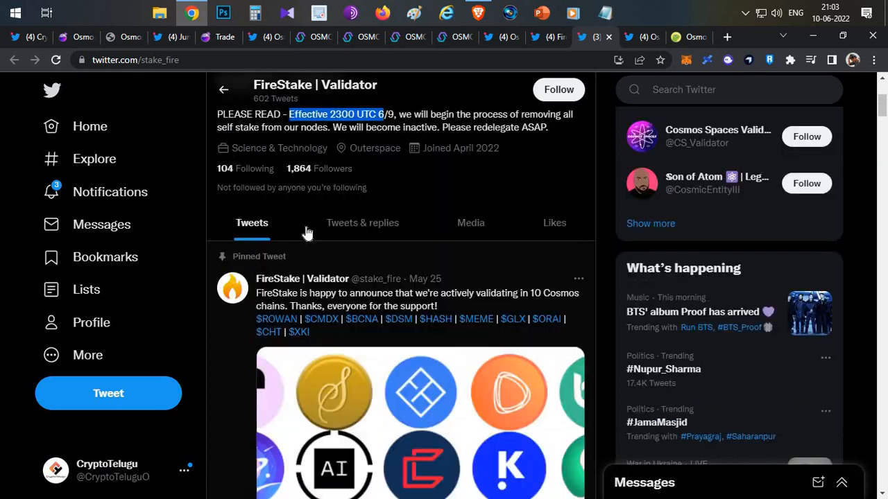
{"action": "left_click", "coordinate": [416, 291]}
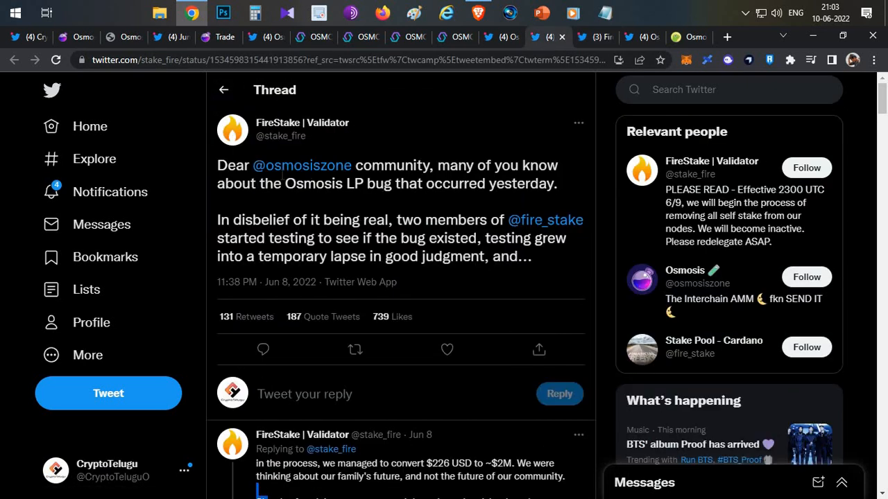
{"action": "mouse_move", "coordinate": [302, 165]}
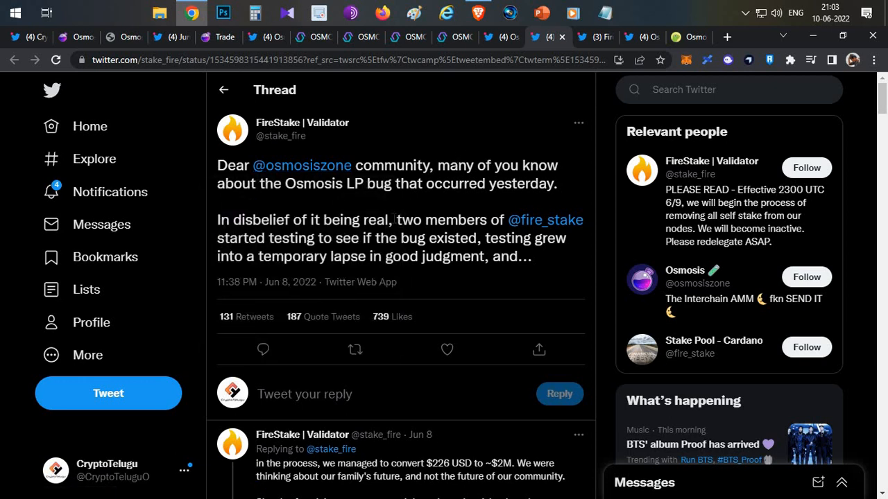
{"action": "double_click", "coordinate": [433, 219]}
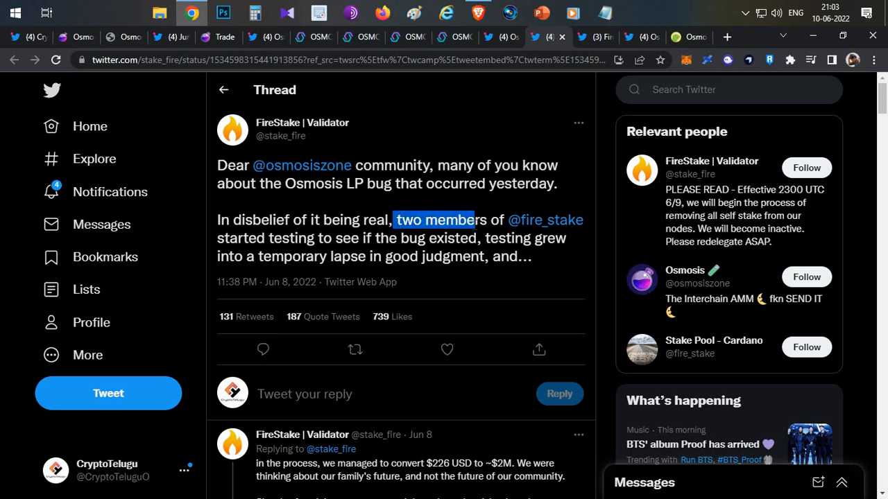
{"action": "left_click_drag", "start_coordinate": [394, 219], "coordinate": [407, 239]}
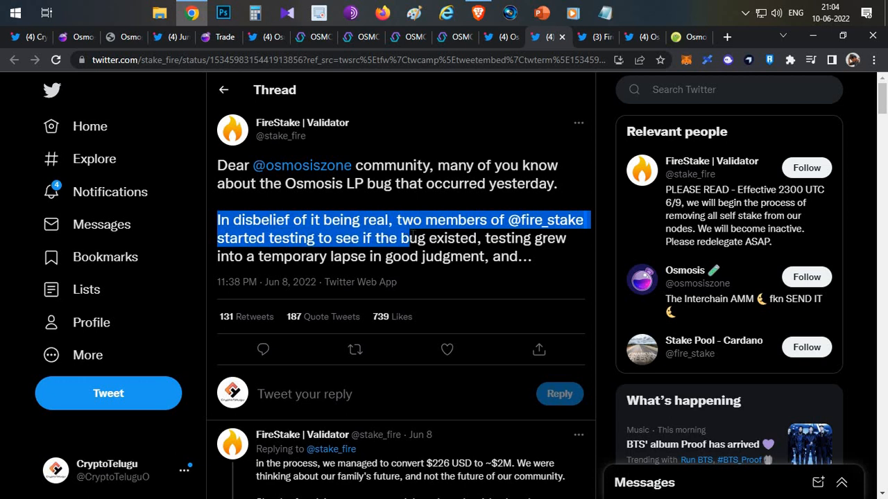
{"action": "left_click", "coordinate": [413, 235]}
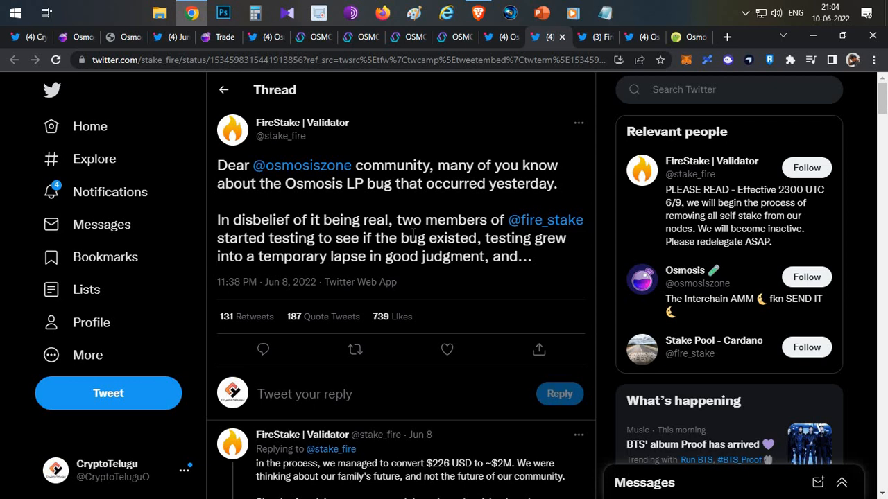
{"action": "scroll", "scroll_direction": "down", "scroll_amount": 3}
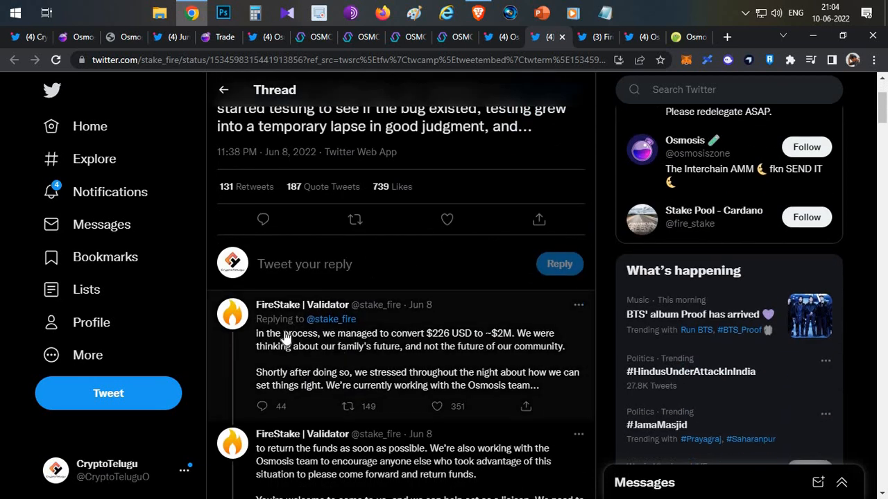
- Highlight FireStake's reply about converting $226 into ~$2M and return to the thread's opening tweet
{"action": "left_click_drag", "start_coordinate": [277, 333], "coordinate": [395, 347]}
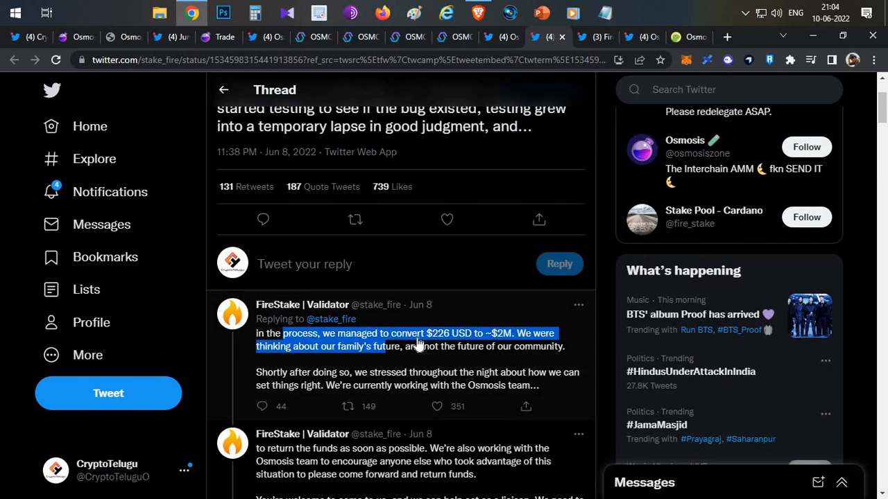
{"action": "mouse_move", "coordinate": [424, 321]}
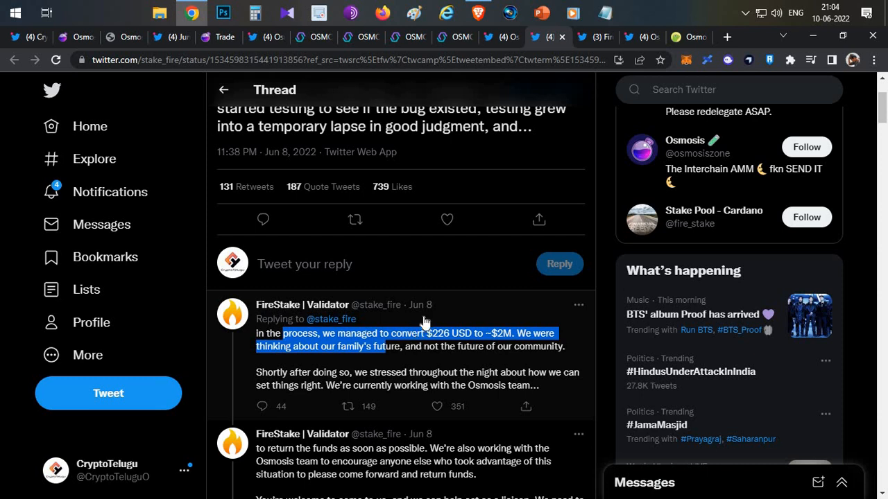
{"action": "mouse_move", "coordinate": [475, 337]}
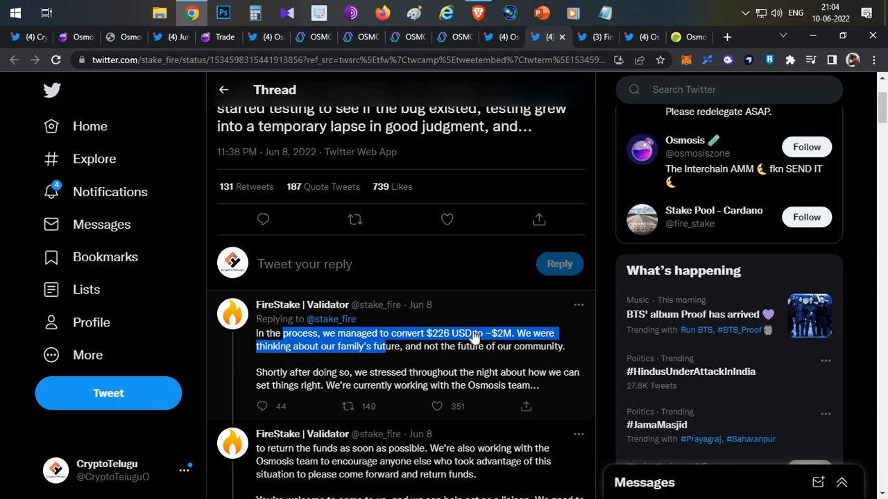
{"action": "mouse_move", "coordinate": [505, 339]}
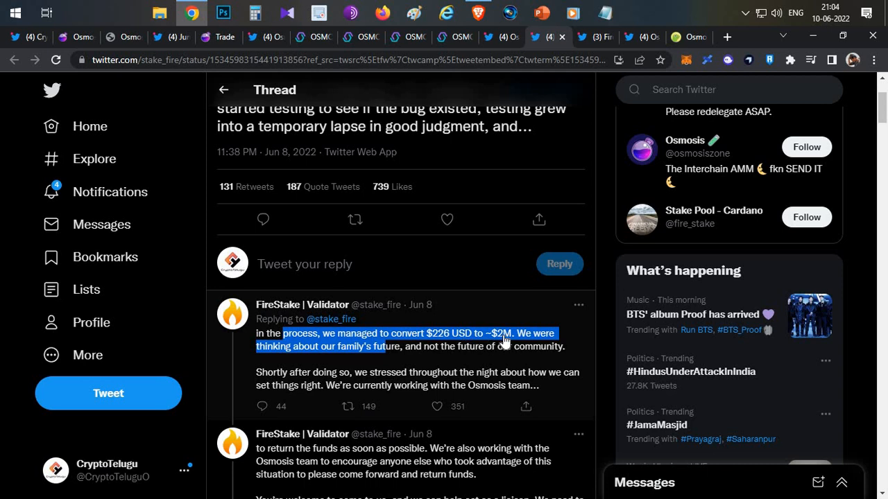
{"action": "mouse_move", "coordinate": [344, 385]}
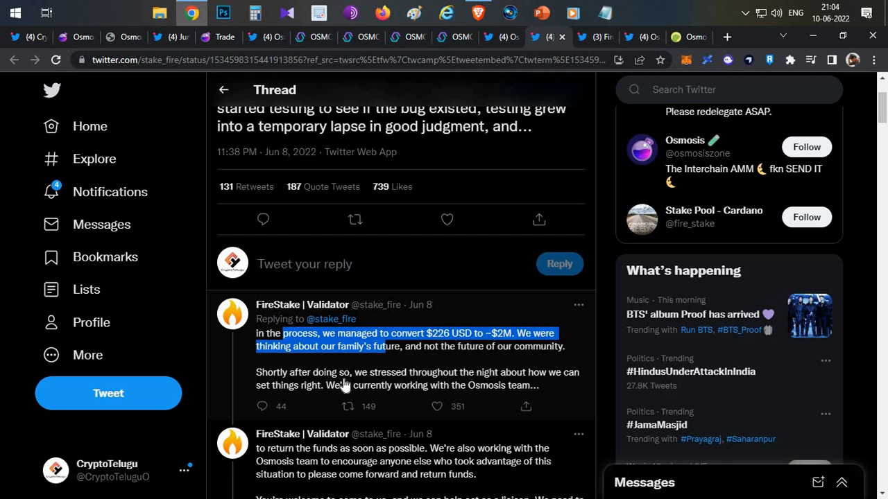
{"action": "mouse_move", "coordinate": [285, 366]}
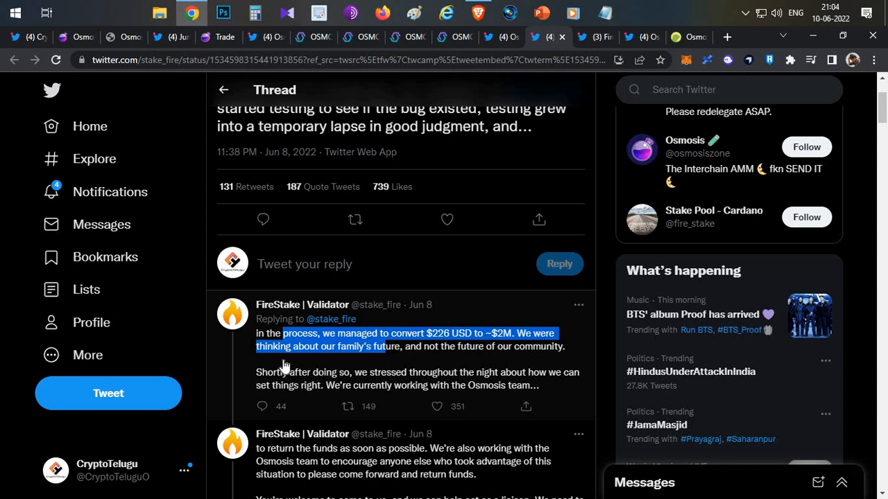
{"action": "mouse_move", "coordinate": [299, 355]}
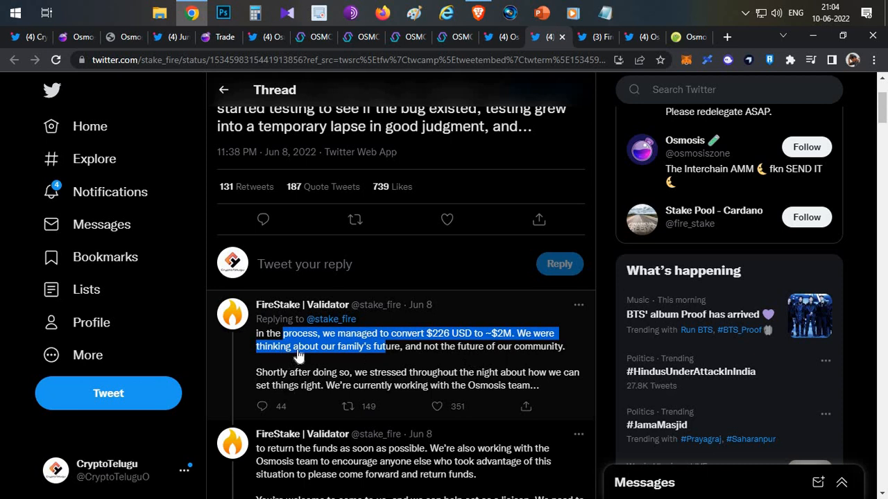
{"action": "mouse_move", "coordinate": [458, 368]}
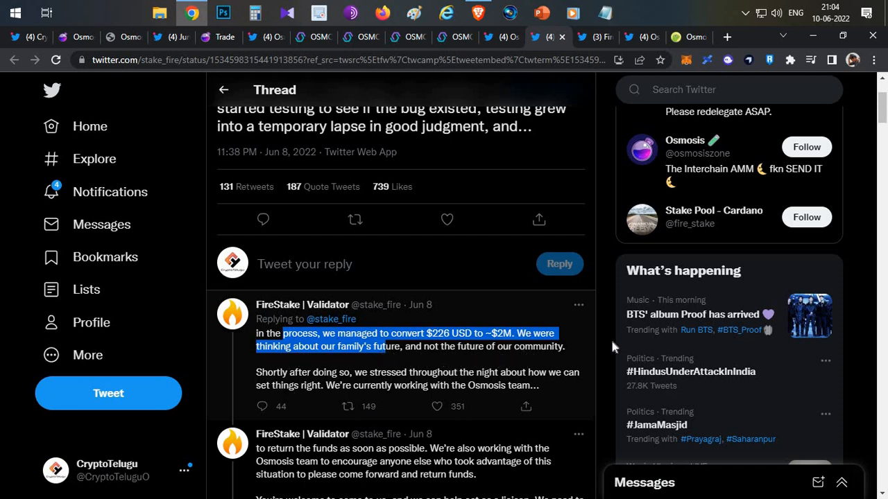
{"action": "mouse_move", "coordinate": [385, 380]}
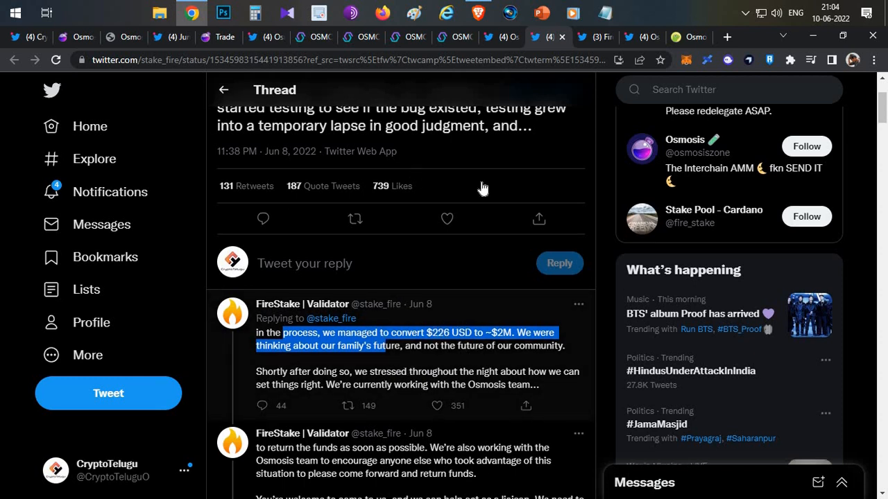
{"action": "scroll", "scroll_direction": "down", "scroll_amount": 3}
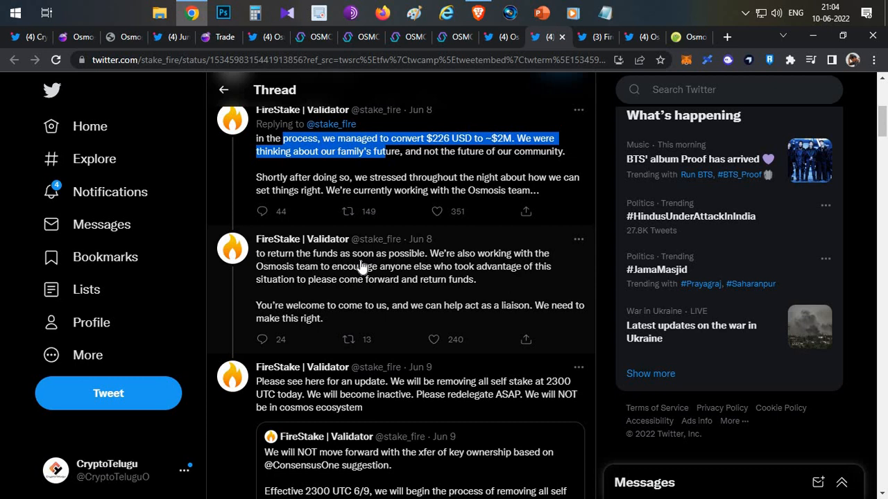
{"action": "scroll", "scroll_direction": "up", "scroll_amount": 3}
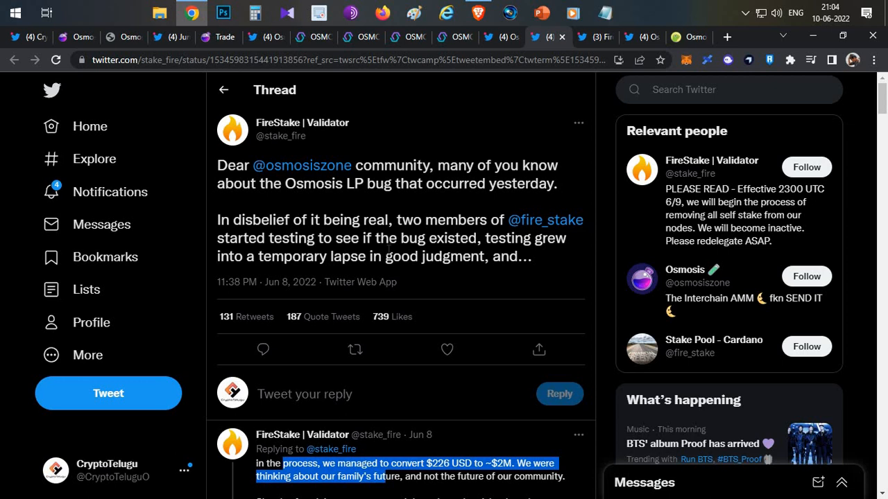
{"action": "mouse_move", "coordinate": [534, 100]}
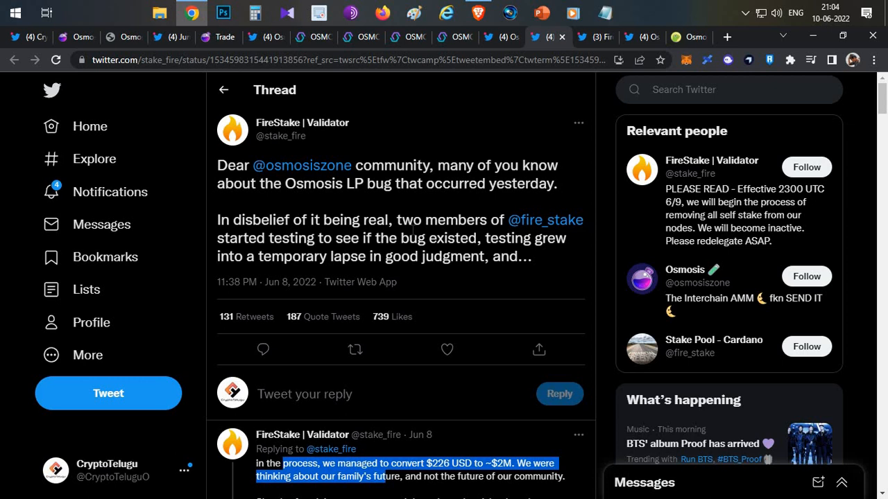
{"action": "mouse_move", "coordinate": [429, 200]}
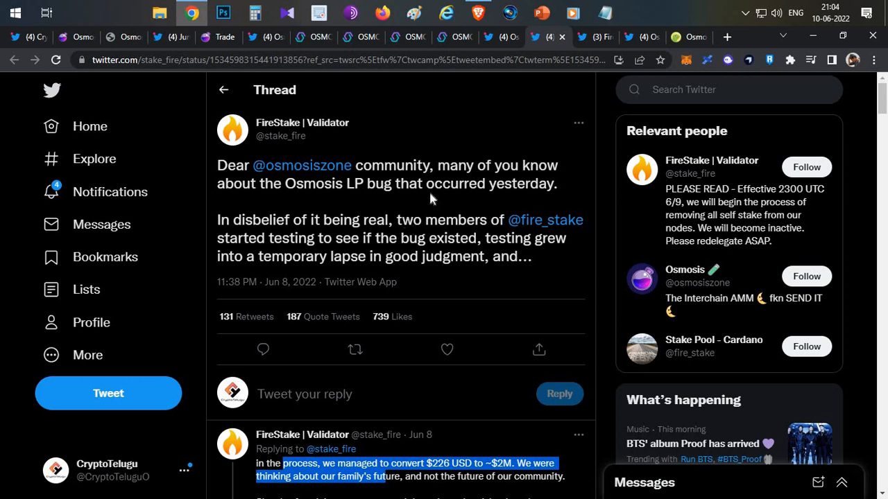
{"action": "mouse_move", "coordinate": [431, 199]}
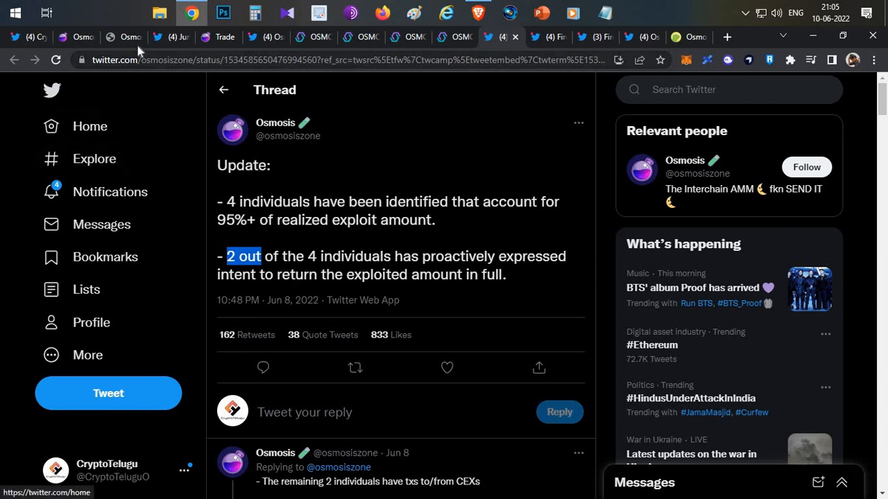
- Return to the Medium Nitrogen Upgrade article and scroll back to its title and cover image
{"action": "left_click", "coordinate": [124, 36]}
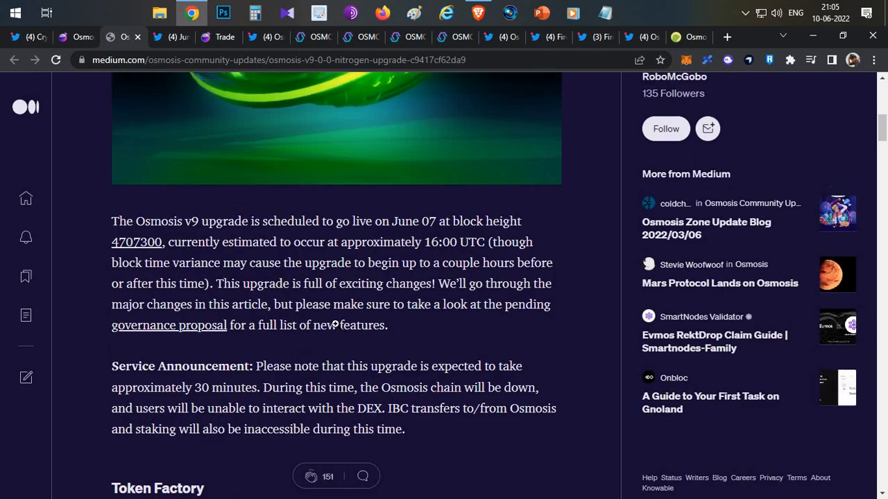
{"action": "scroll", "scroll_direction": "up", "scroll_amount": 3}
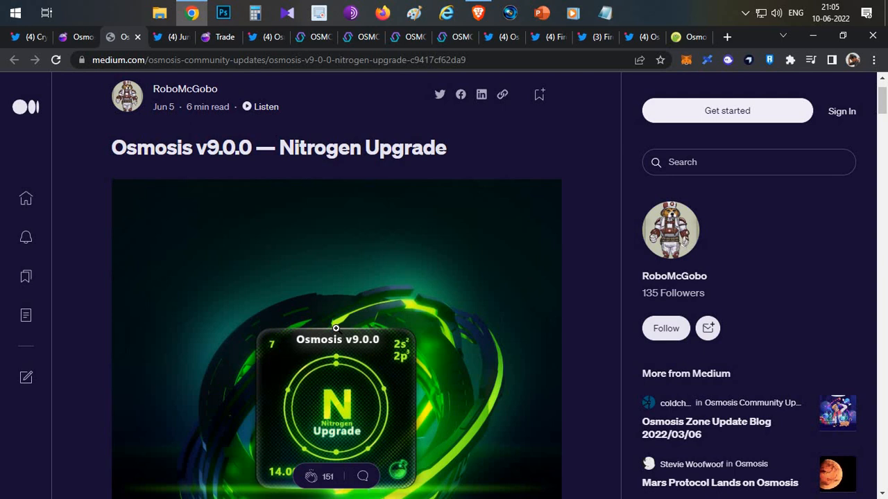
{"action": "mouse_move", "coordinate": [363, 208]}
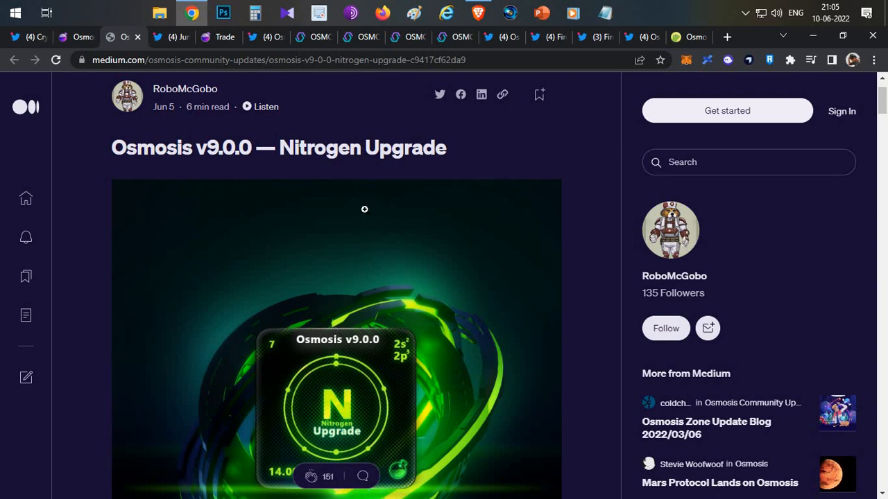
{"action": "mouse_move", "coordinate": [375, 222]}
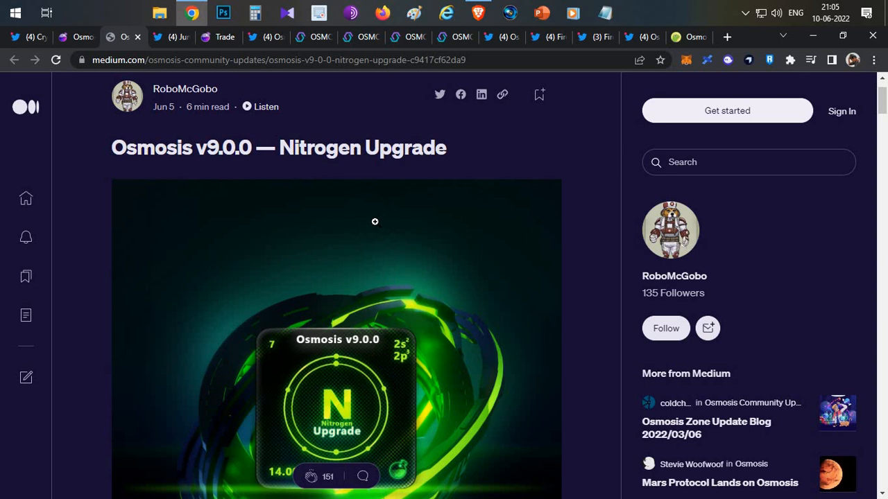
{"action": "mouse_move", "coordinate": [358, 180]}
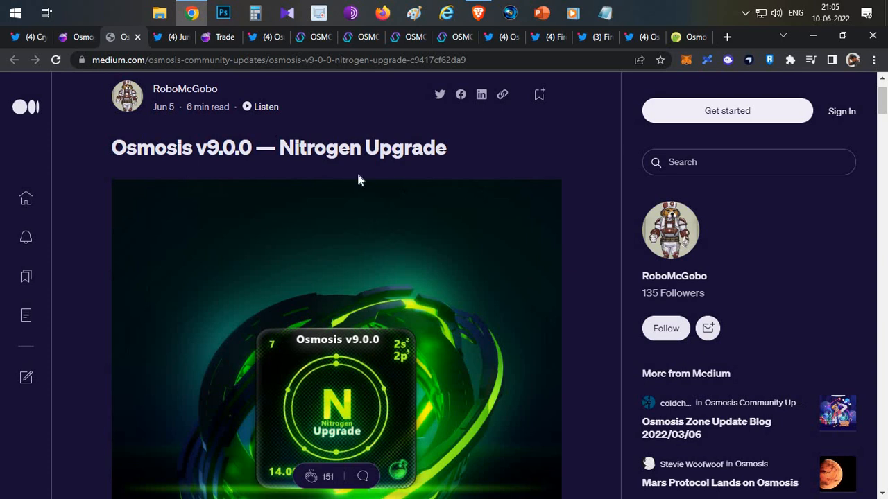